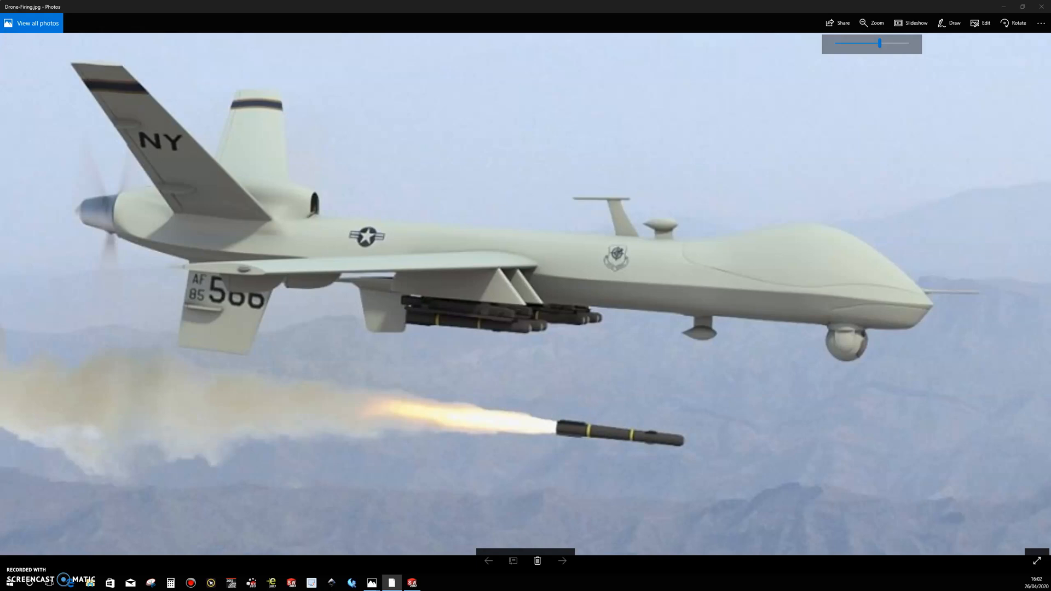
Step: Preview the MQ-9 REAPER blueprint, then open it in its own Photos window filling the screen
{"action": "left_click", "coordinate": [562, 561]}
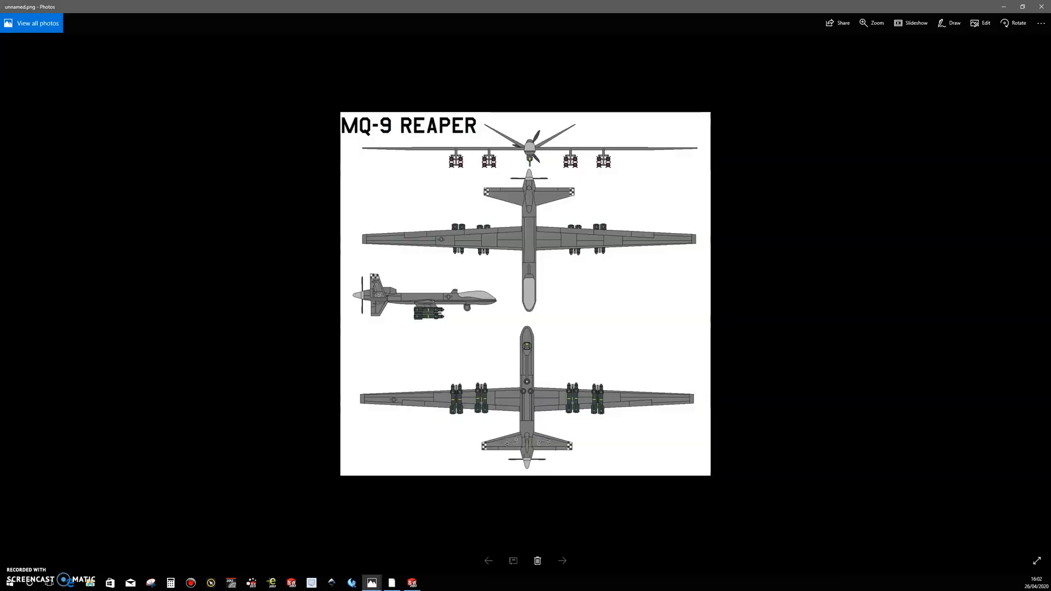
{"action": "left_click", "coordinate": [562, 561]}
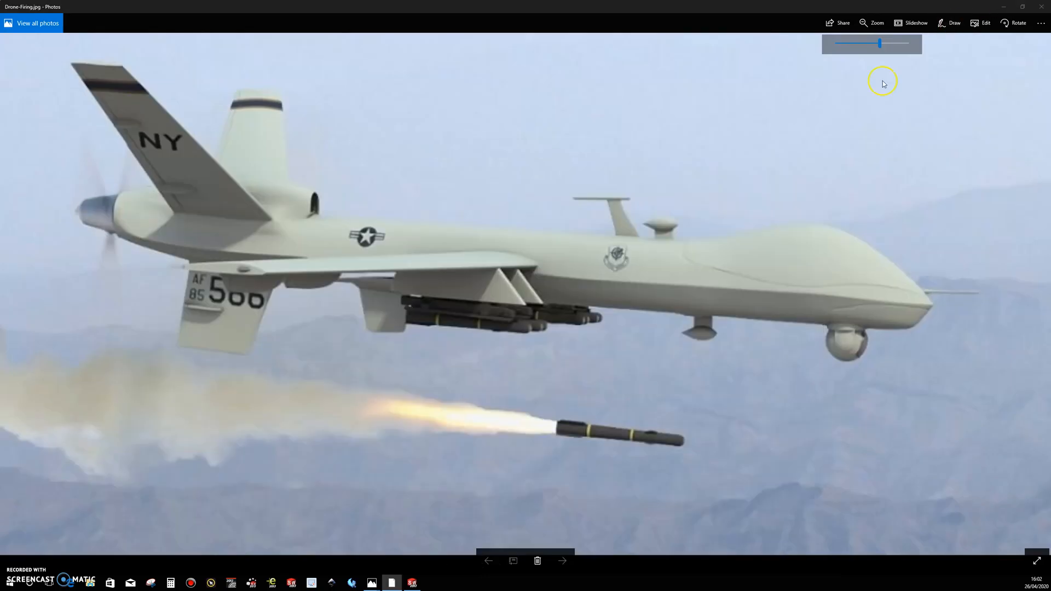
{"action": "mouse_move", "coordinate": [745, 147]}
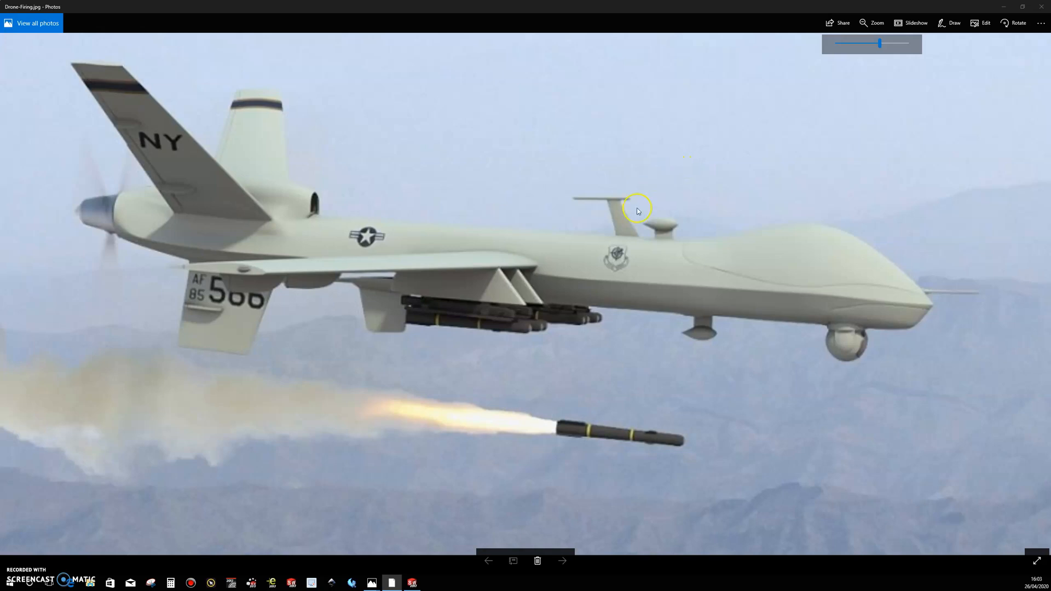
{"action": "mouse_move", "coordinate": [591, 236]}
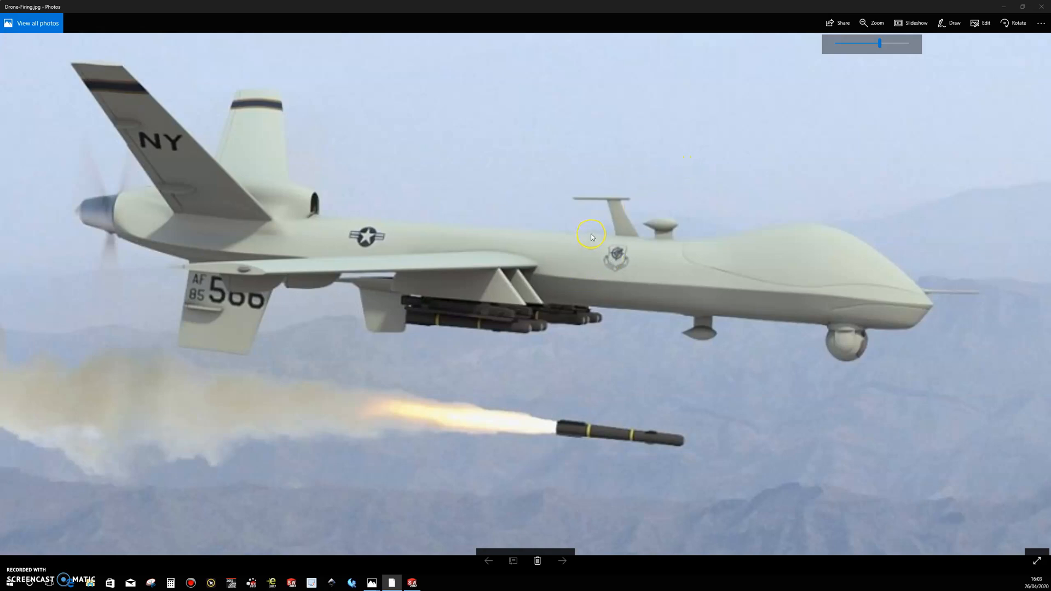
{"action": "mouse_move", "coordinate": [636, 123]}
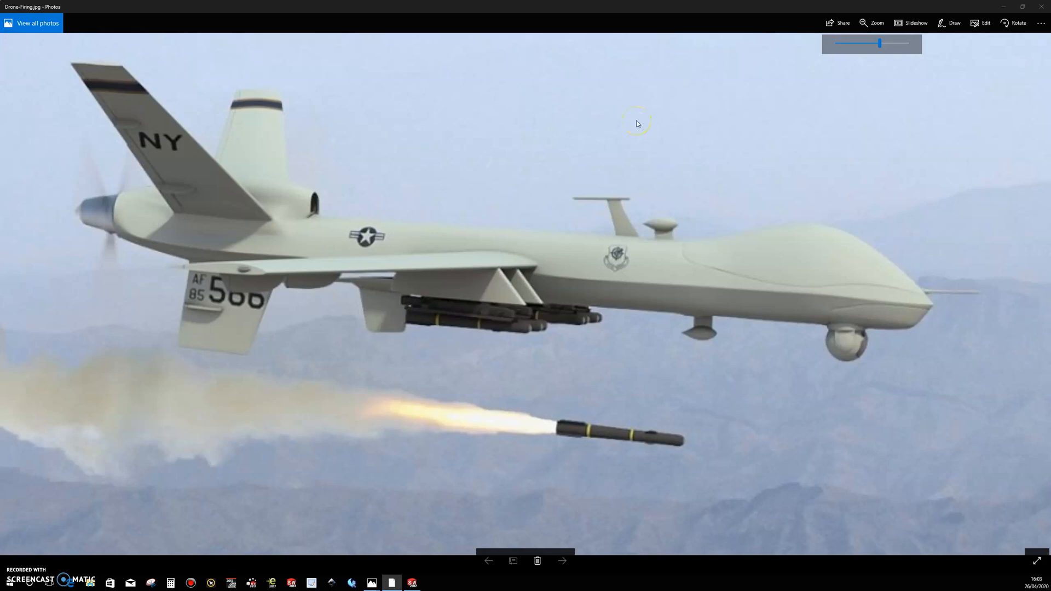
{"action": "mouse_move", "coordinate": [598, 140]}
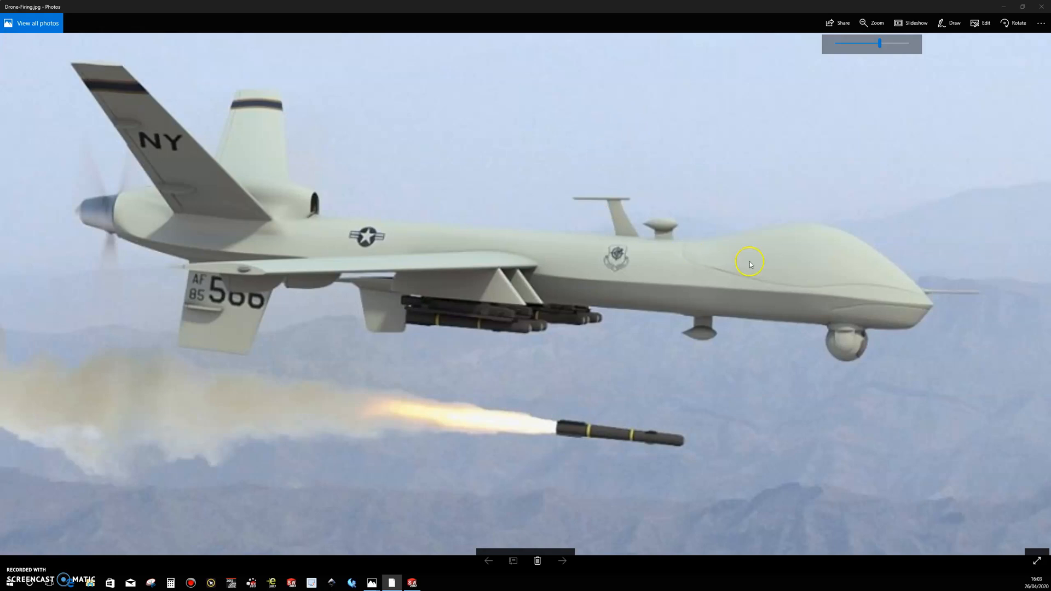
{"action": "mouse_move", "coordinate": [868, 261]}
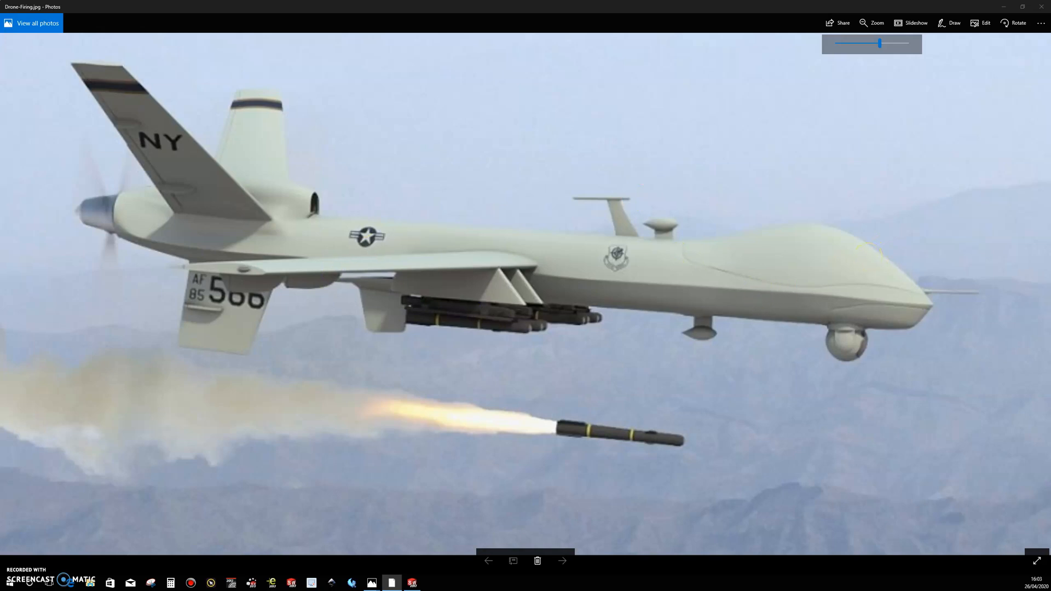
{"action": "left_click", "coordinate": [371, 582]}
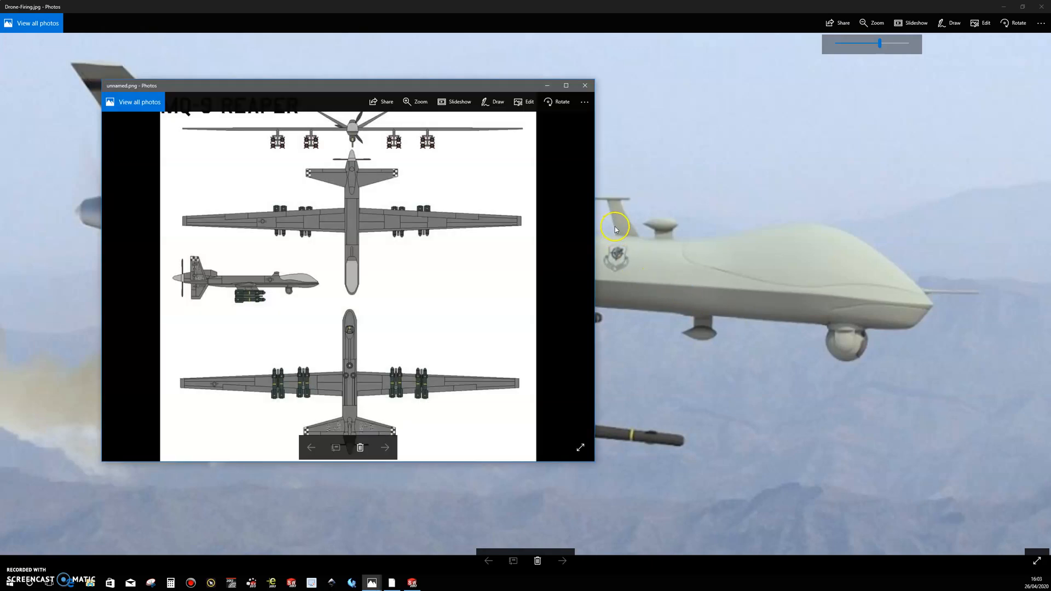
{"action": "mouse_move", "coordinate": [566, 86]}
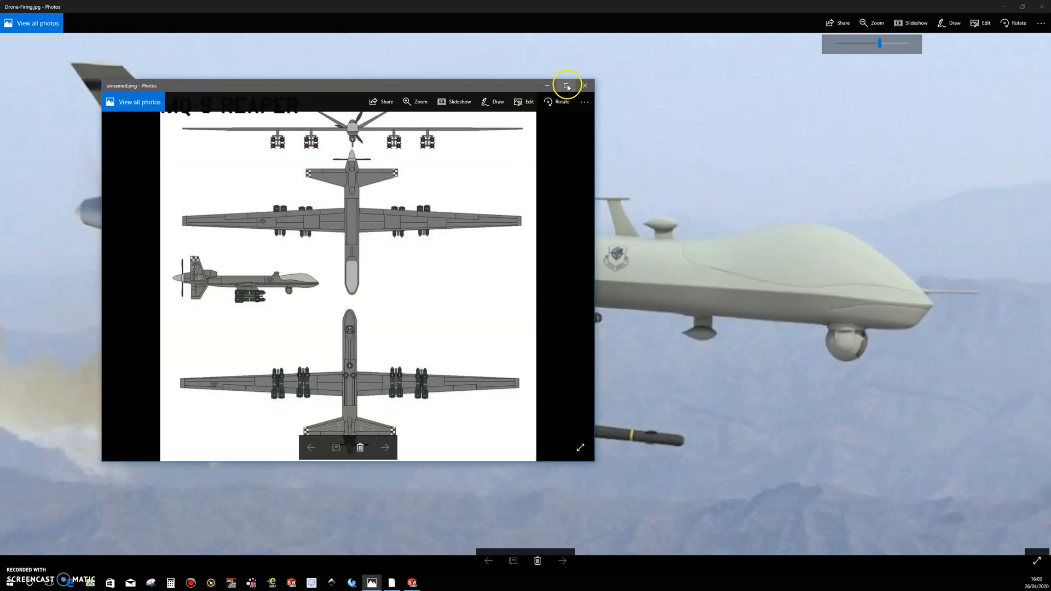
{"action": "left_click", "coordinate": [567, 86]}
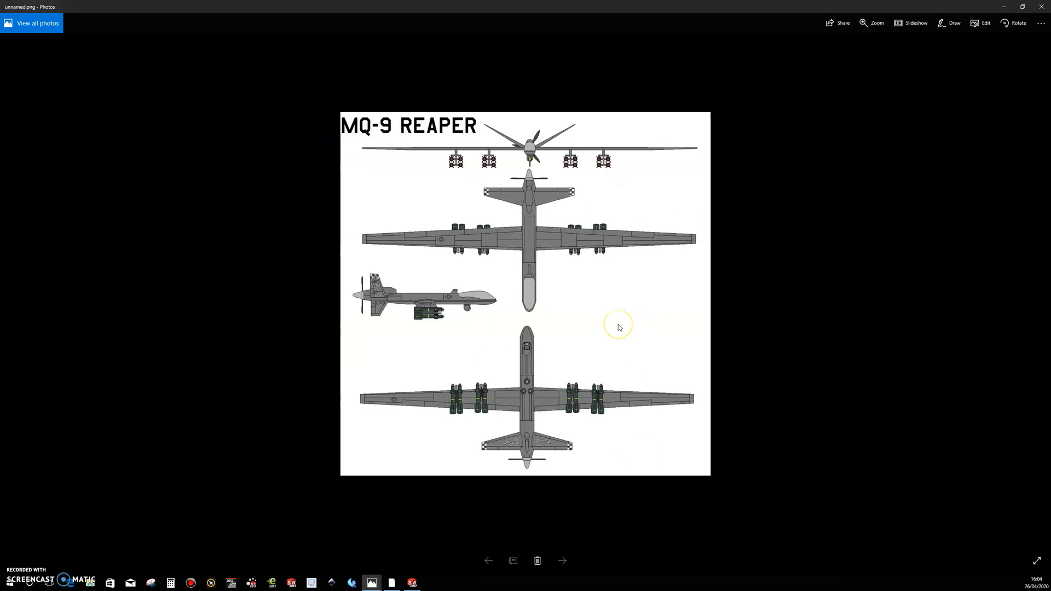
{"action": "mouse_move", "coordinate": [618, 328]}
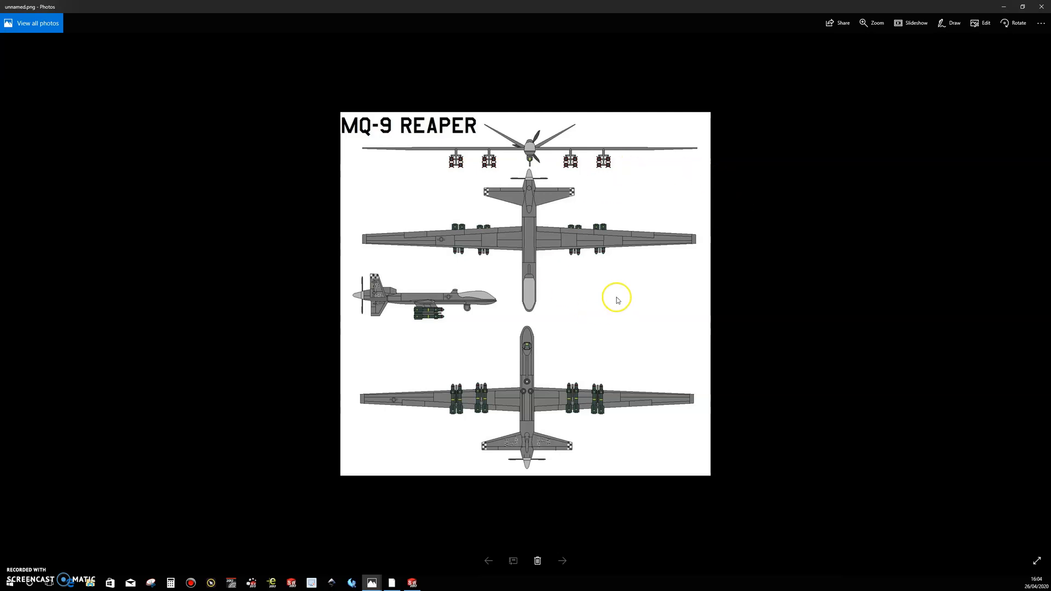
{"action": "mouse_move", "coordinate": [883, 247]}
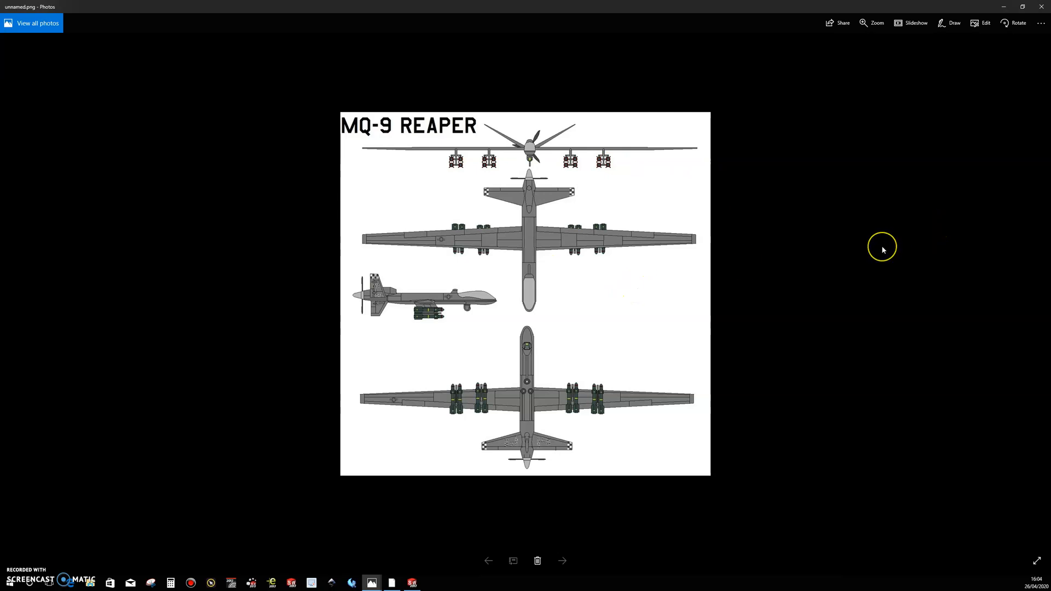
{"action": "mouse_move", "coordinate": [883, 251]}
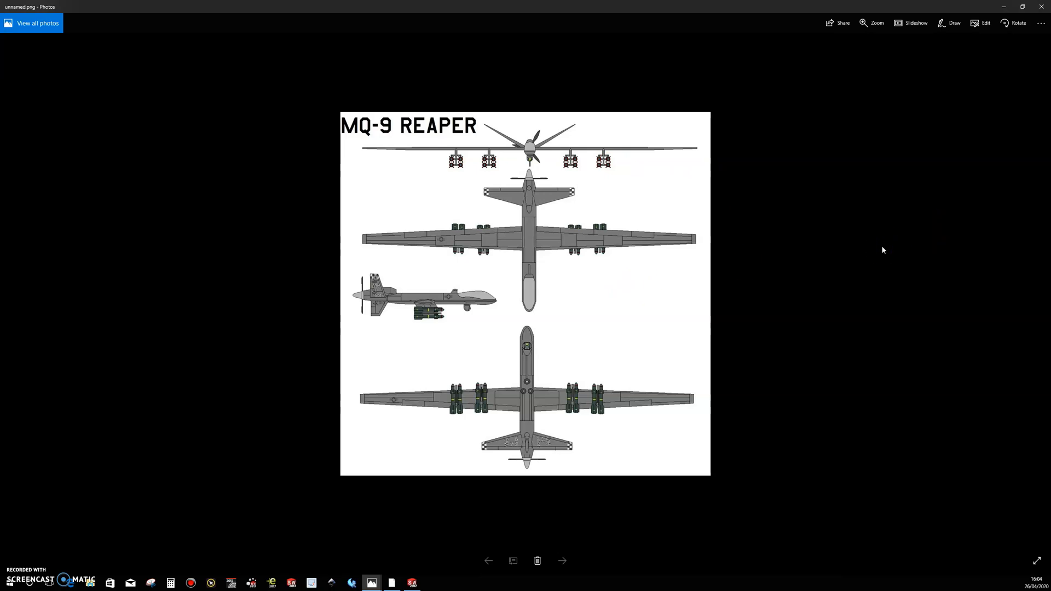
{"action": "mouse_move", "coordinate": [874, 254]}
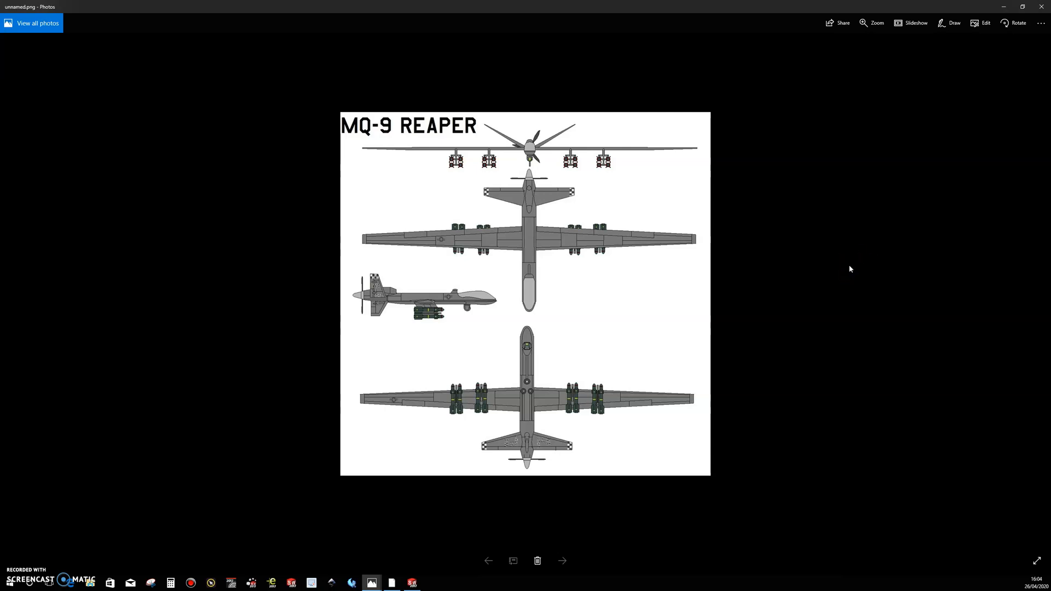
{"action": "mouse_move", "coordinate": [846, 270]}
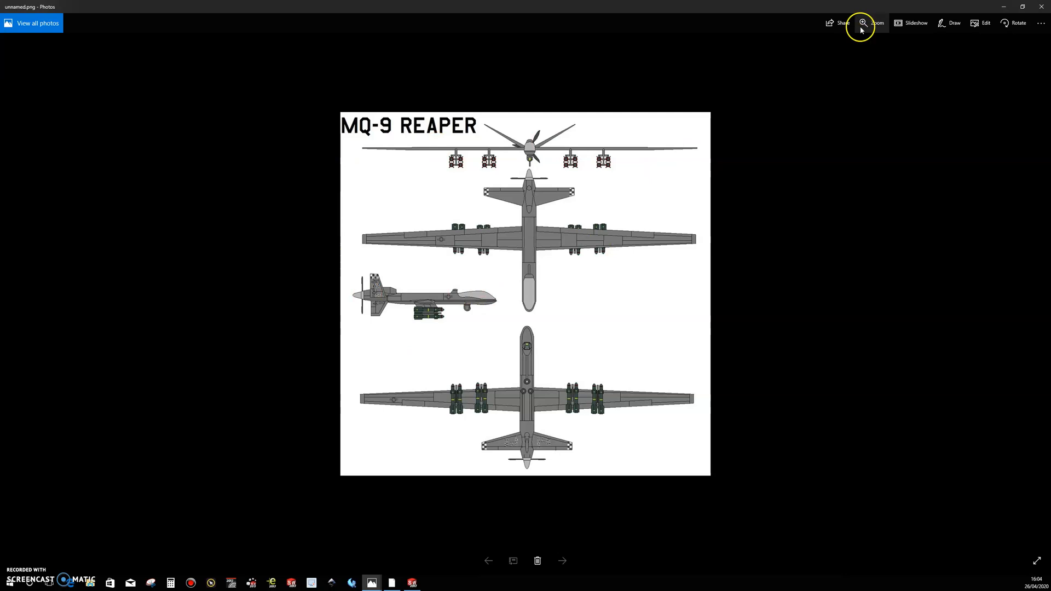
Step: Magnify the blueprint so the drone drawings fill the view
{"action": "left_click", "coordinate": [863, 23]}
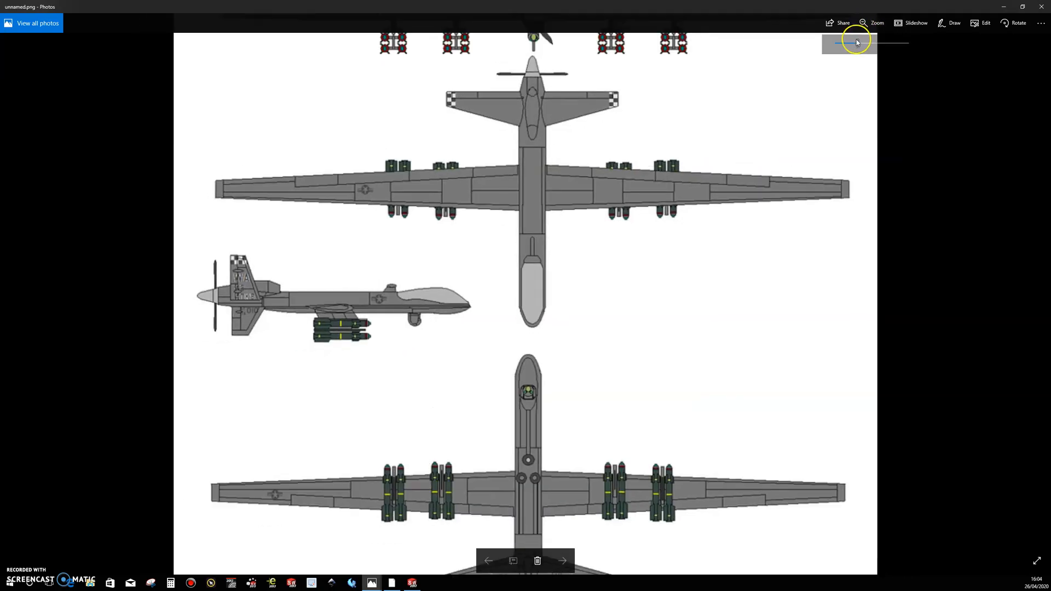
{"action": "left_click_drag", "start_coordinate": [858, 43], "coordinate": [848, 43]}
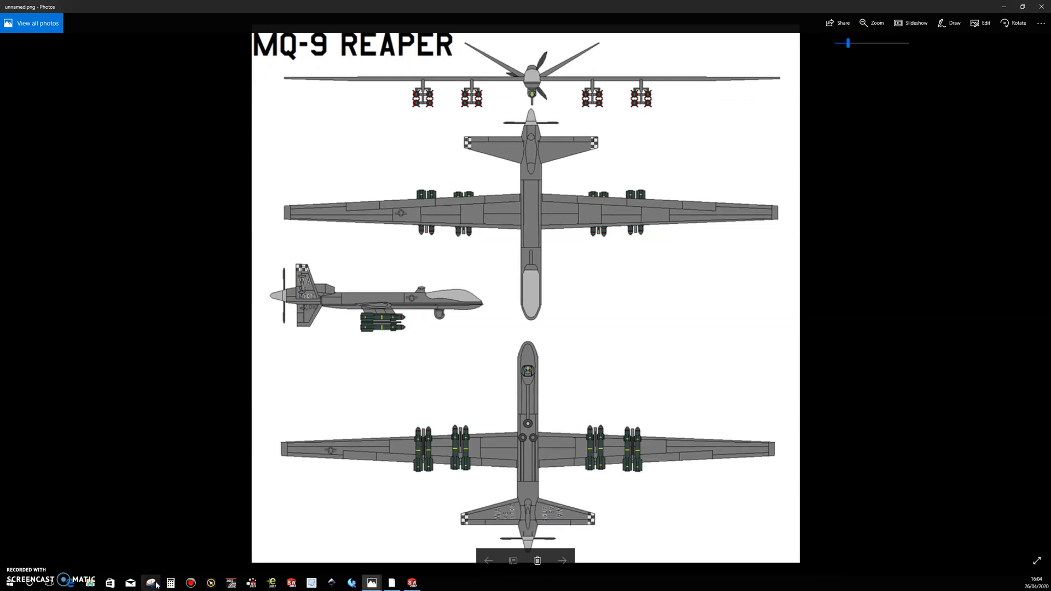
{"action": "mouse_move", "coordinate": [152, 583]}
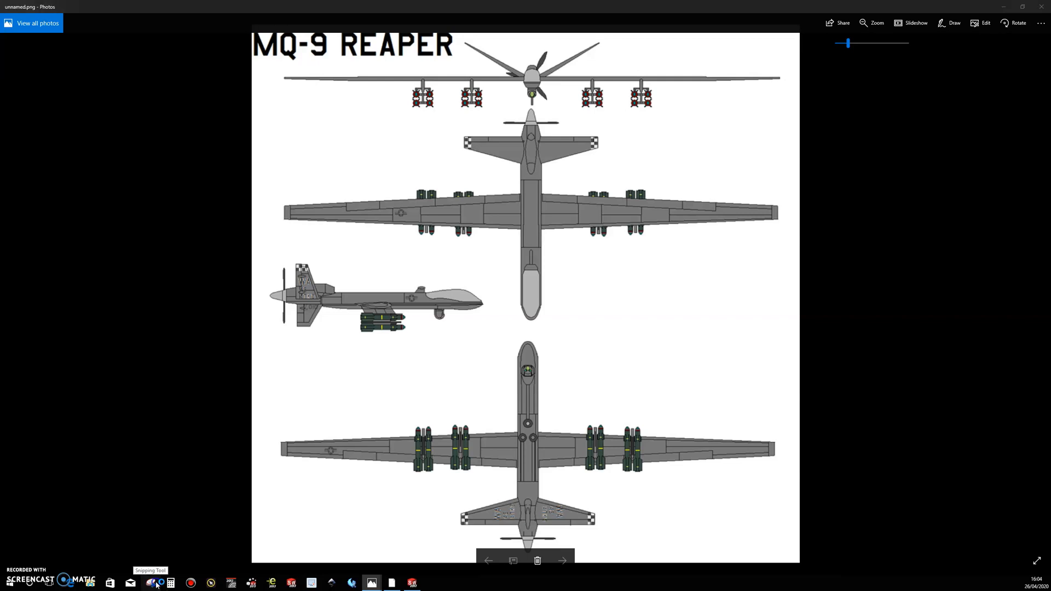
Step: Launch Snipping Tool, cancel a first capture, relaunch it and choose a free-form snip
{"action": "left_click", "coordinate": [152, 582]}
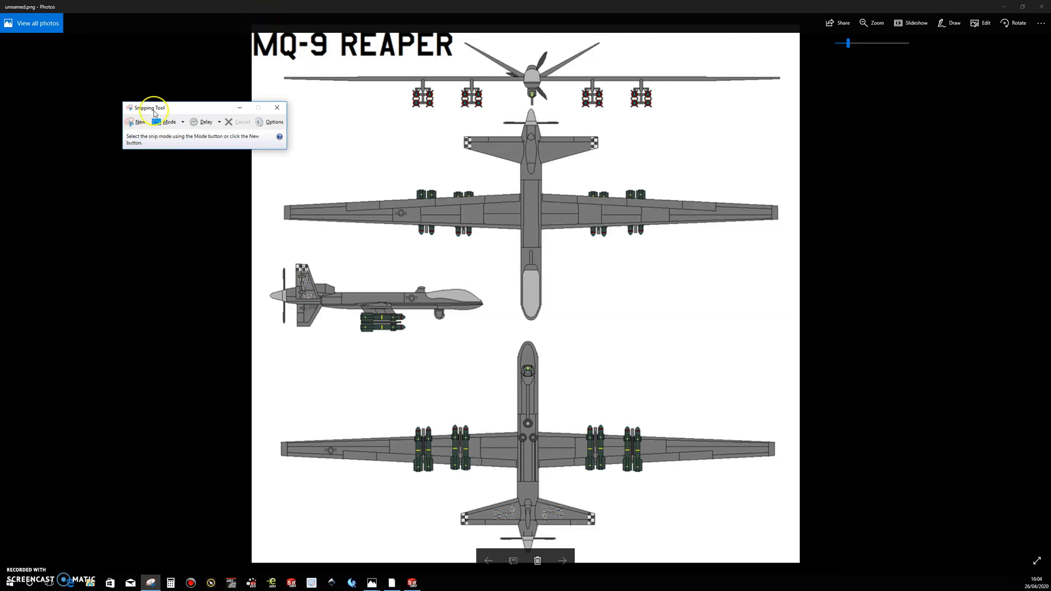
{"action": "mouse_move", "coordinate": [137, 122]}
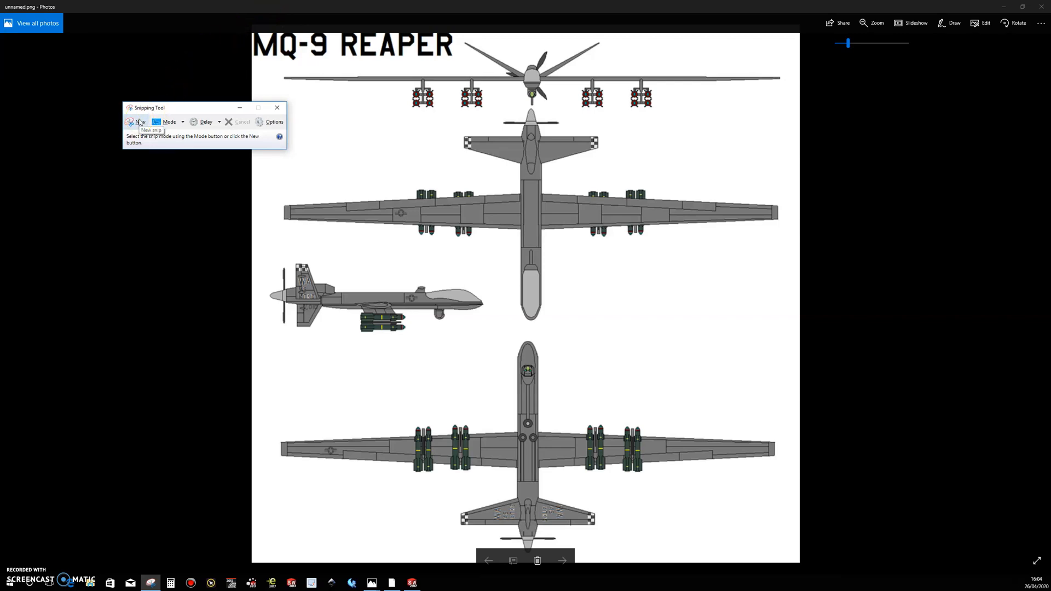
{"action": "left_click", "coordinate": [136, 122]}
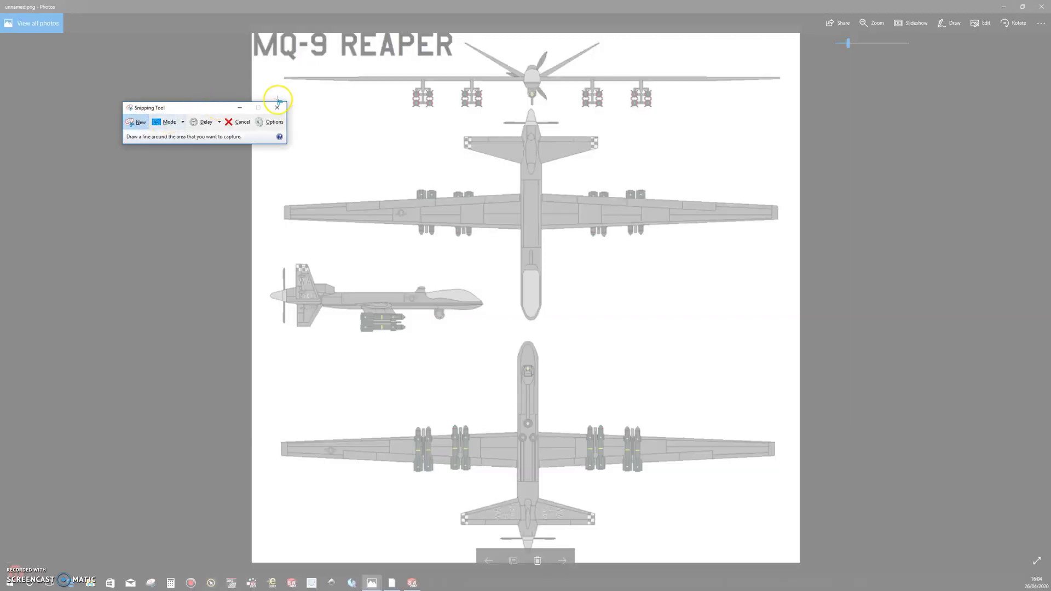
{"action": "left_click", "coordinate": [278, 108]}
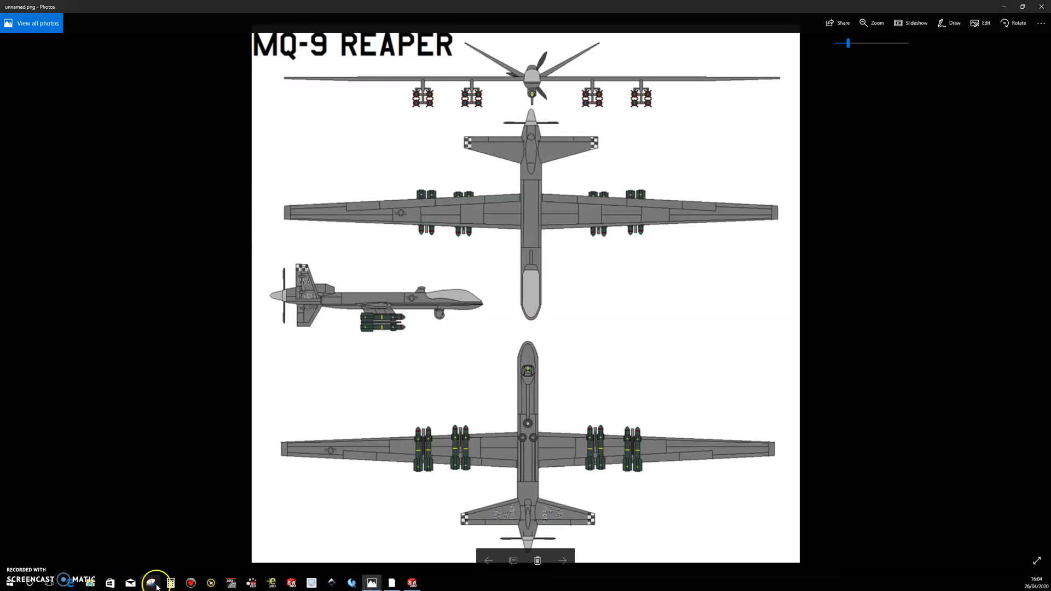
{"action": "left_click", "coordinate": [155, 583]}
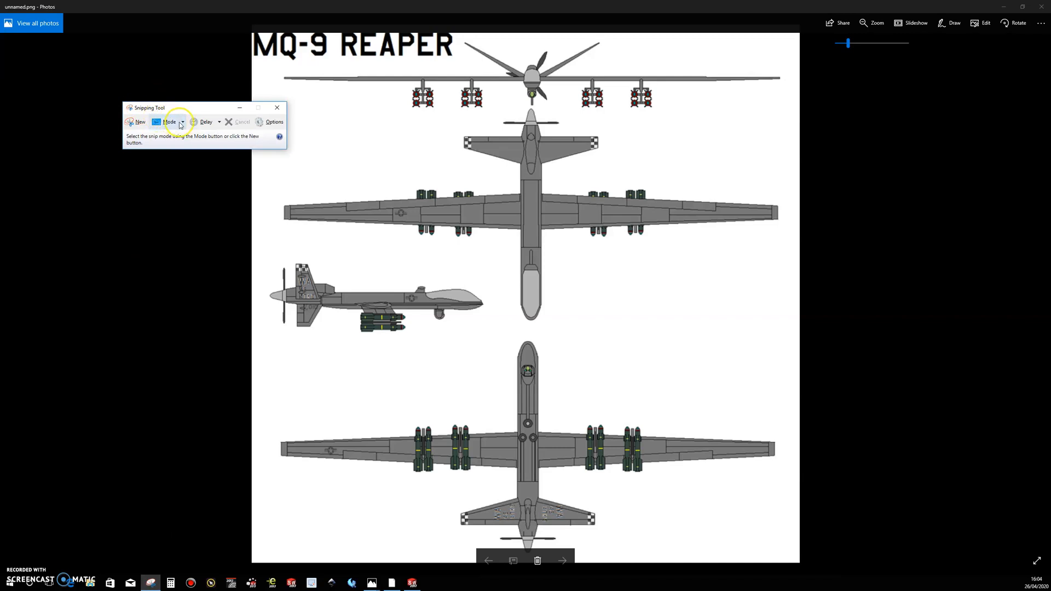
{"action": "left_click", "coordinate": [170, 122]}
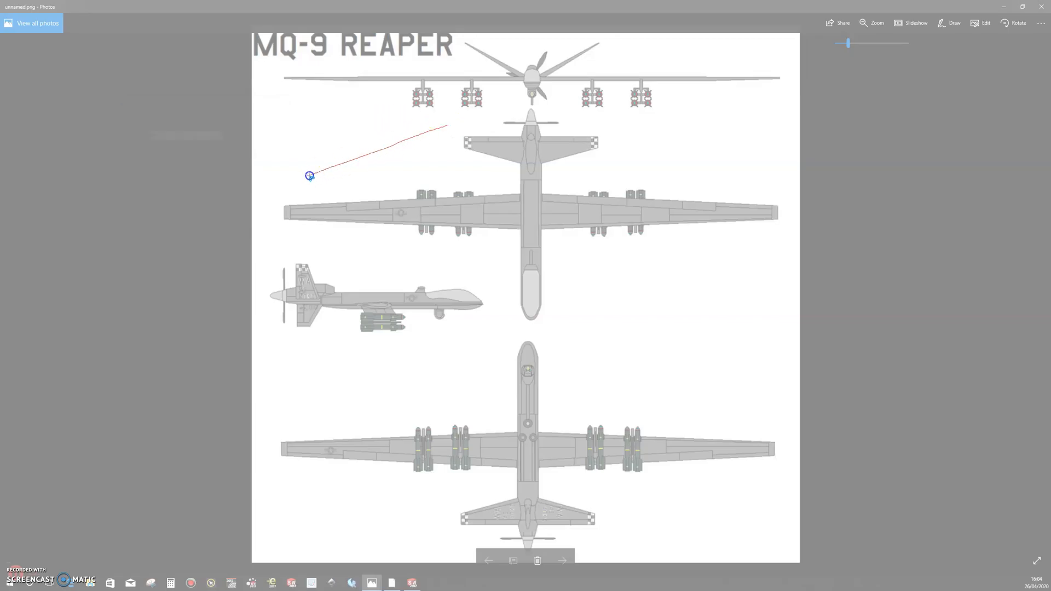
Step: Trace a free-form snip around the top-view drone drawing, then close it without saving
{"action": "left_click_drag", "start_coordinate": [310, 176], "coordinate": [479, 274]}
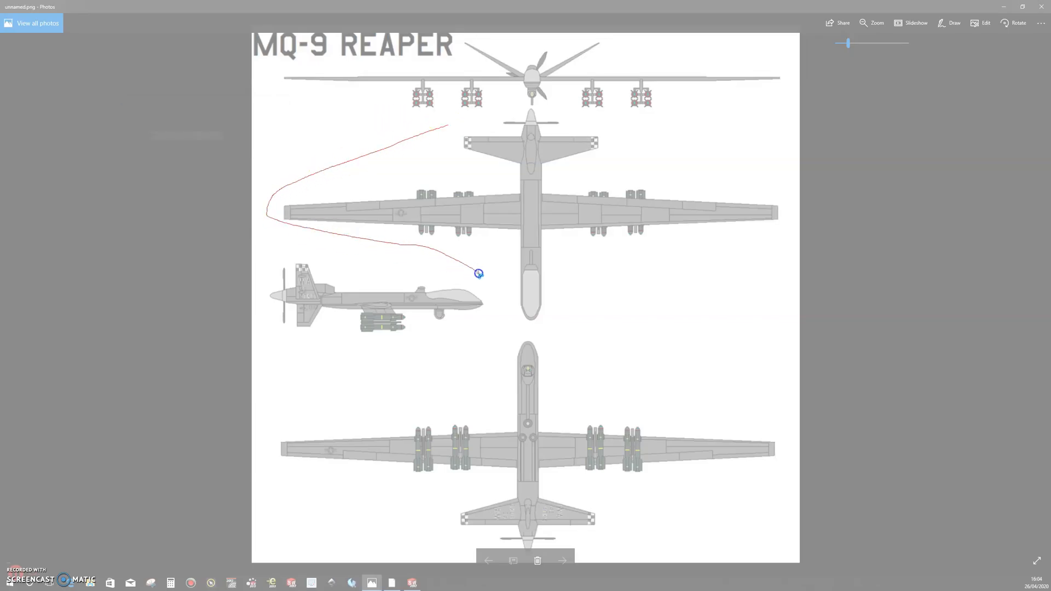
{"action": "left_click_drag", "start_coordinate": [479, 273], "coordinate": [762, 178]}
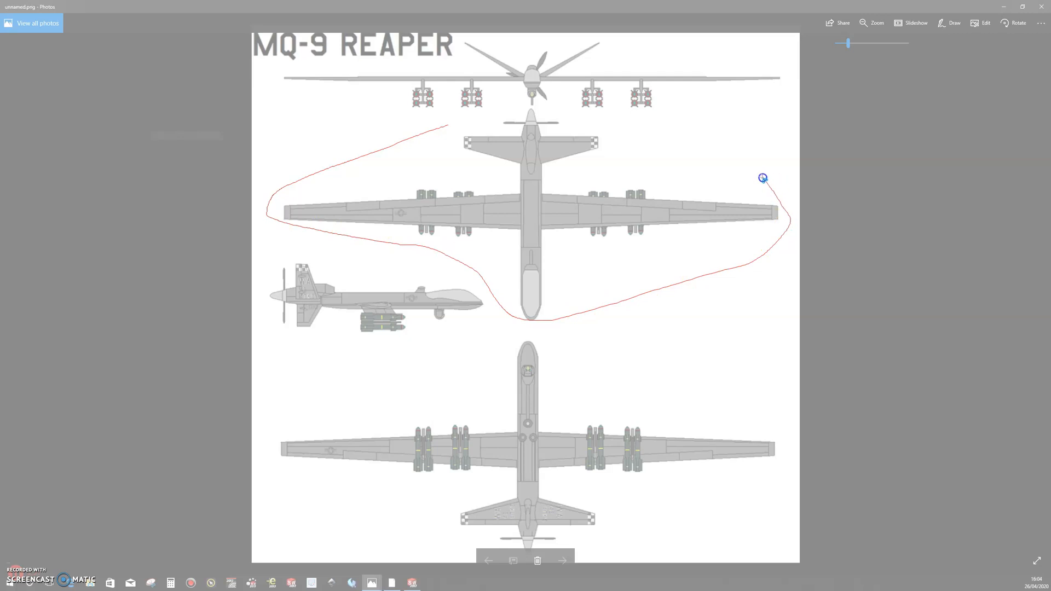
{"action": "left_click_drag", "start_coordinate": [763, 178], "coordinate": [506, 105]}
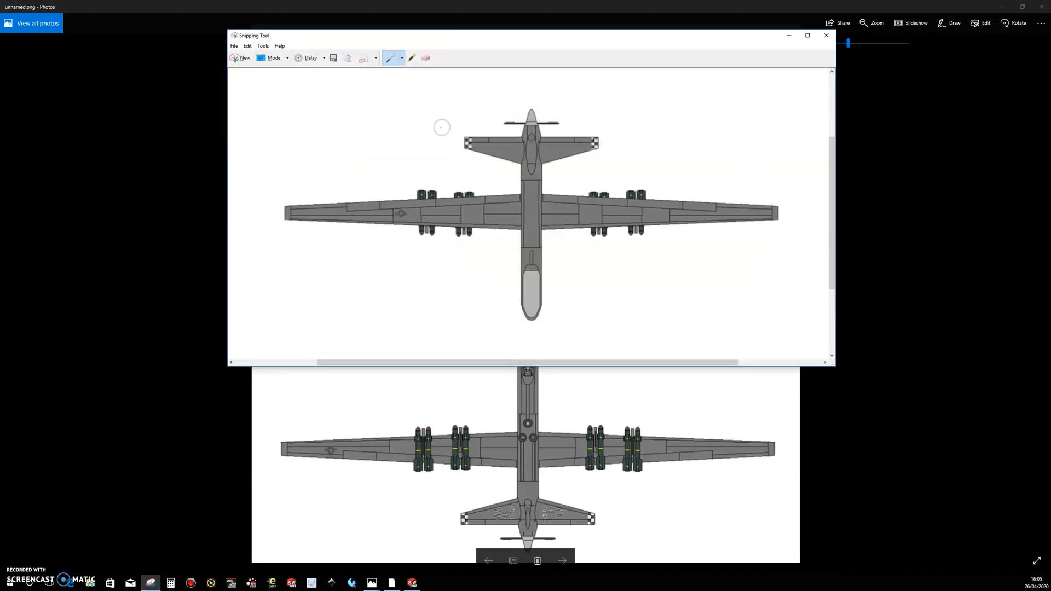
{"action": "mouse_move", "coordinate": [558, 182]}
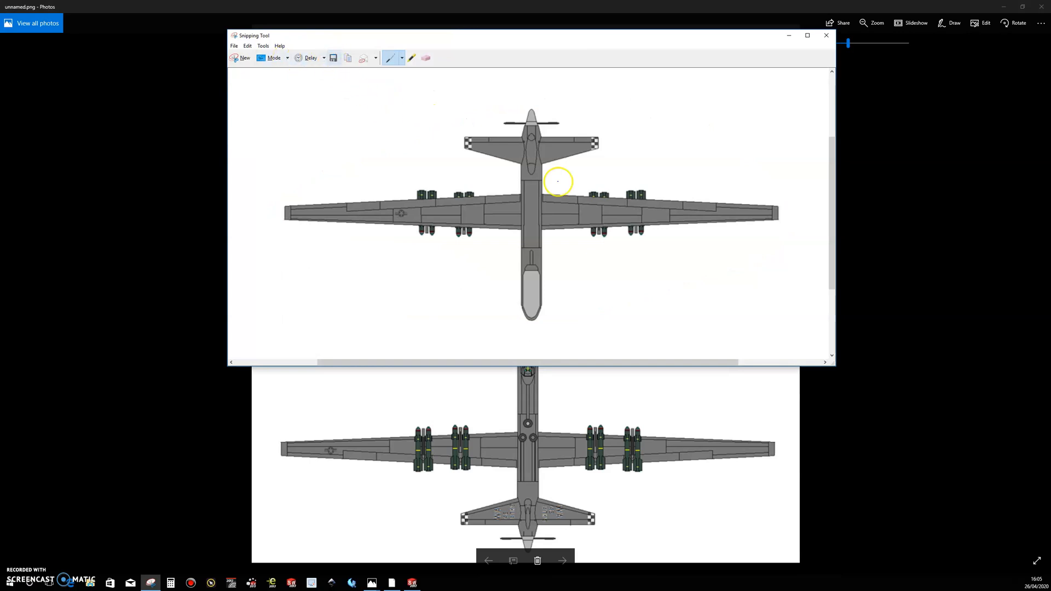
{"action": "left_click", "coordinate": [826, 35]}
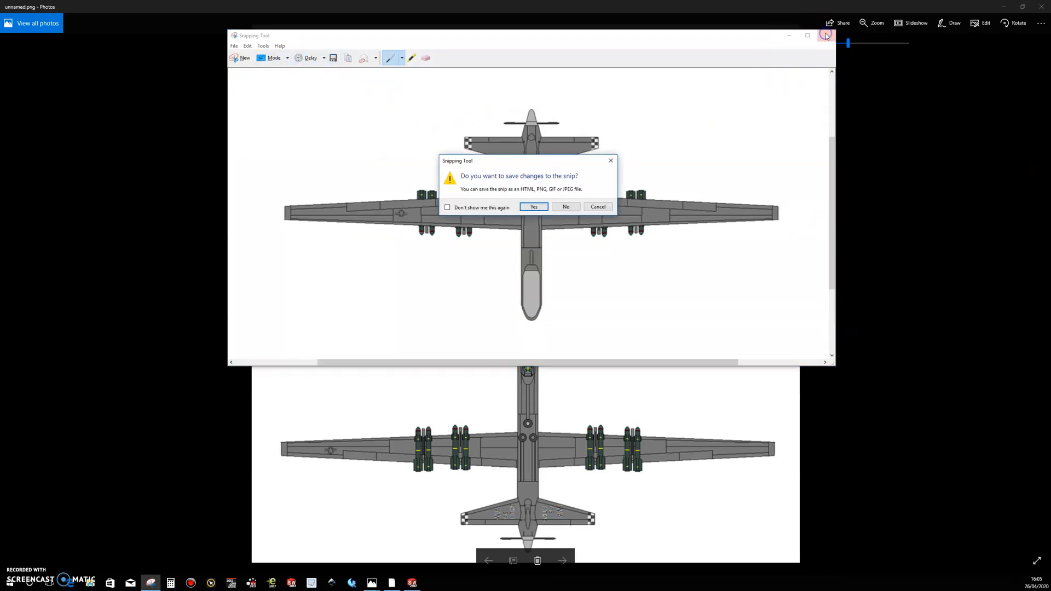
{"action": "left_click", "coordinate": [565, 207]}
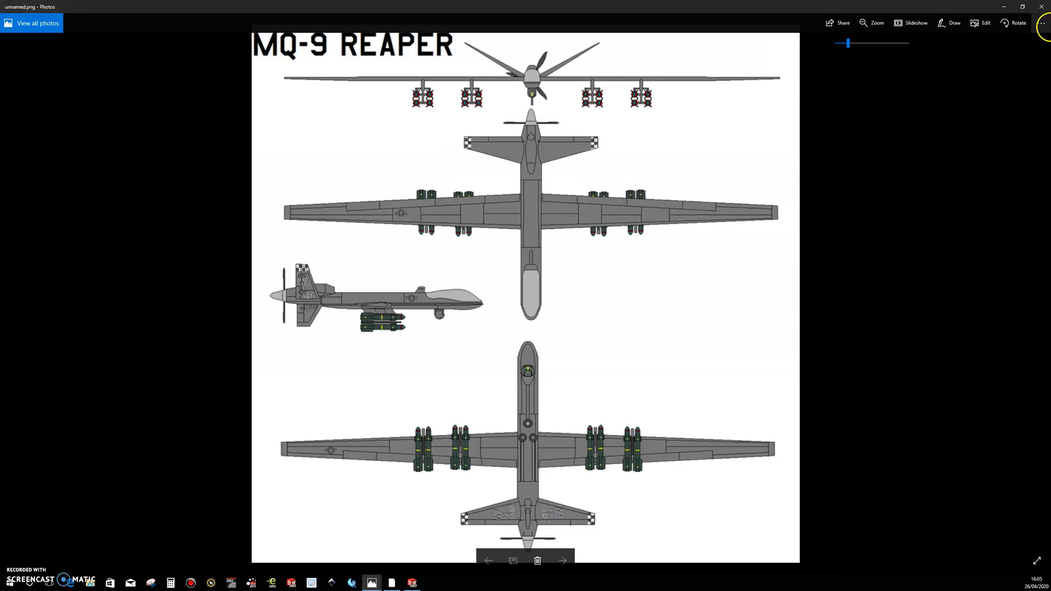
Step: Switch Photos from the blueprint to the drone-firing-missile photo via the options menu
{"action": "left_click", "coordinate": [563, 562]}
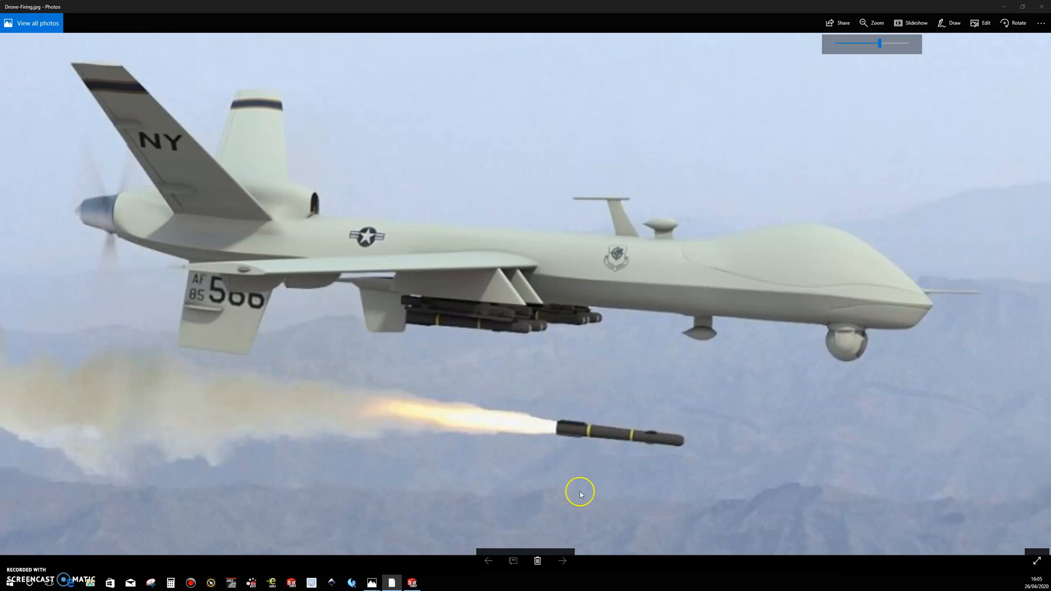
Step: In SOLIDWORKS, create a new blank document from the Part template
{"action": "left_click", "coordinate": [411, 583]}
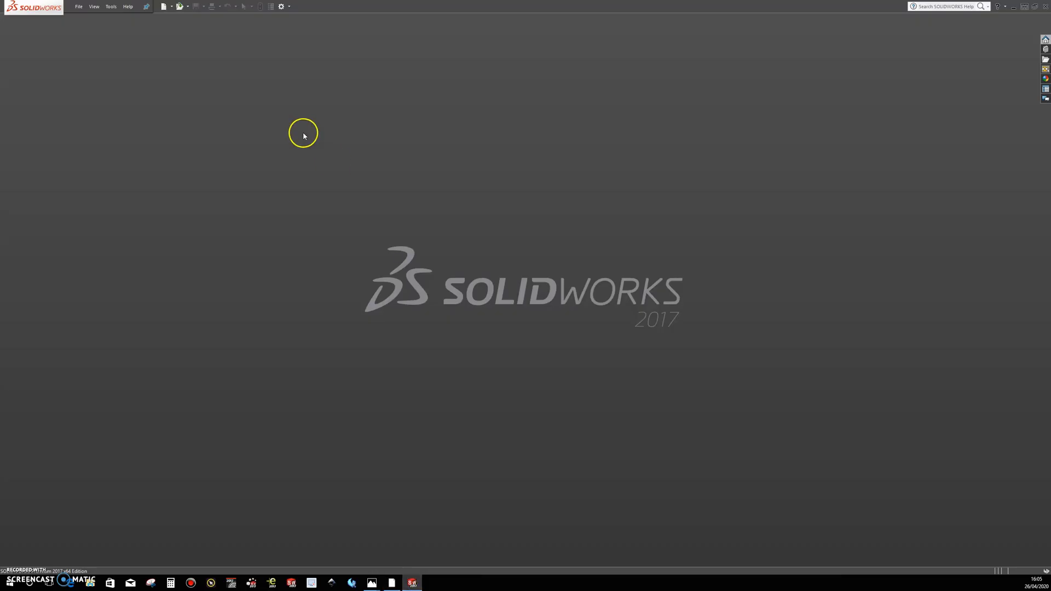
{"action": "left_click", "coordinate": [164, 6]}
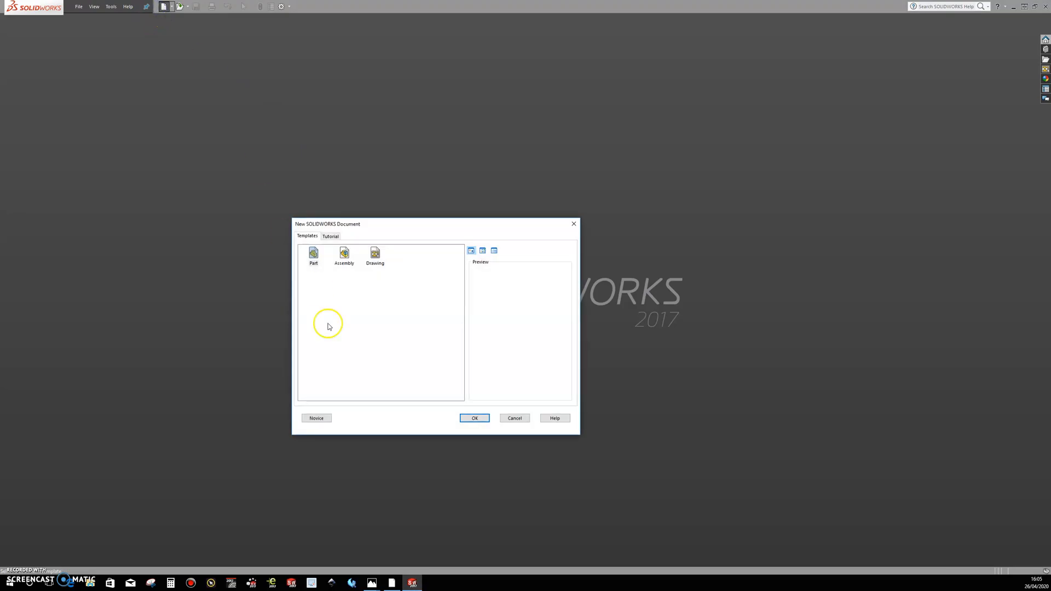
{"action": "left_click", "coordinate": [474, 418]}
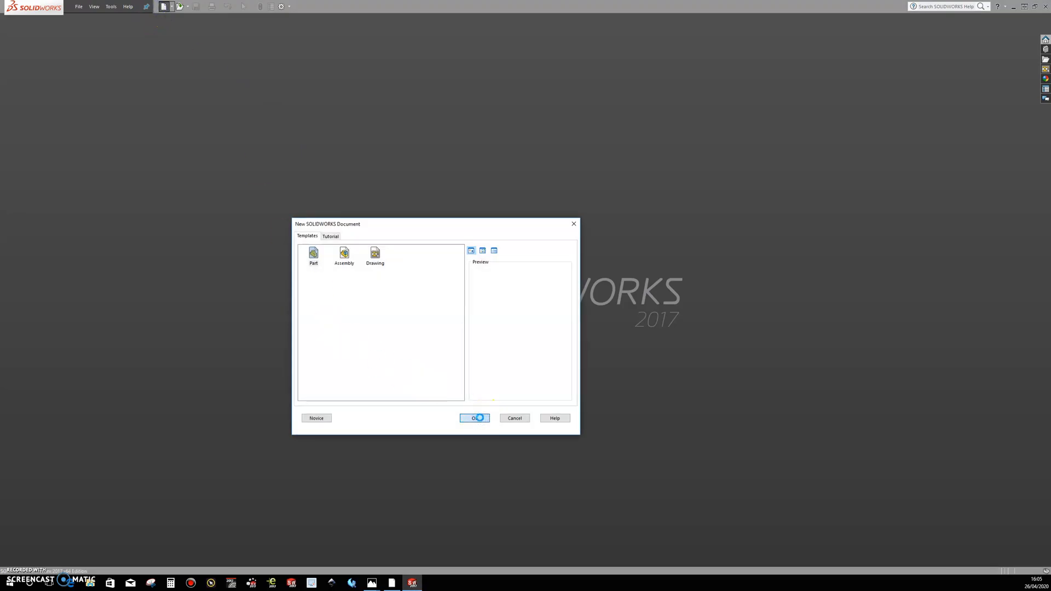
{"action": "left_click", "coordinate": [474, 418]}
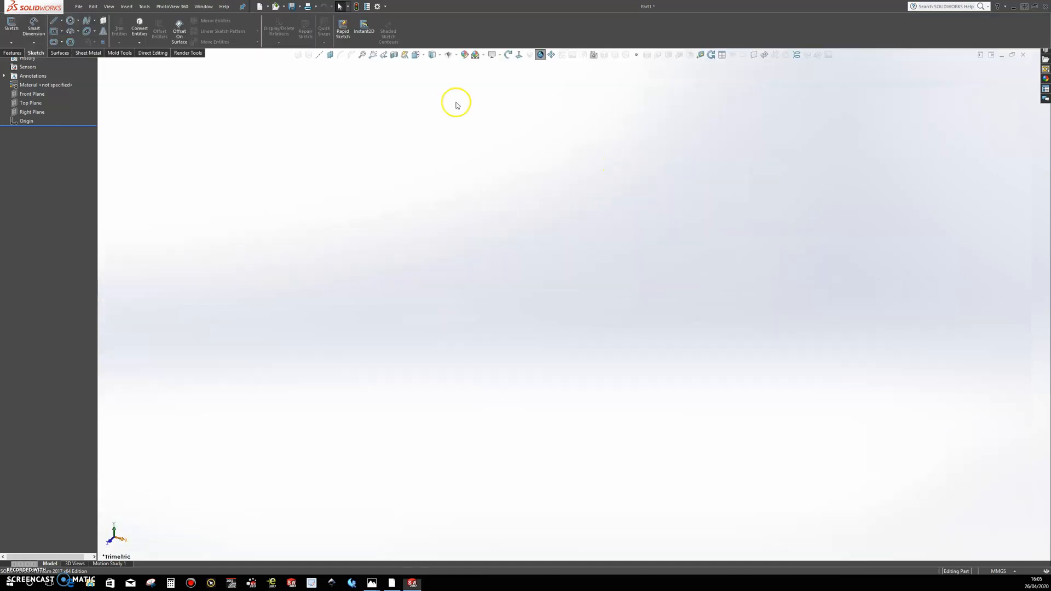
Step: Pin the design tree and show the Front, Top and Right reference planes
{"action": "left_click", "coordinate": [32, 137]}
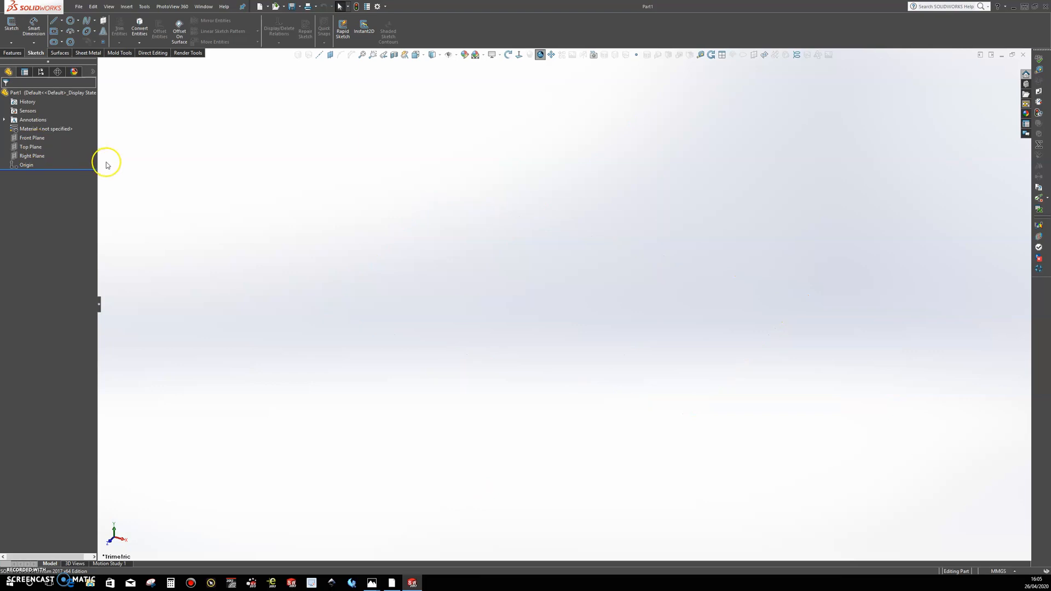
{"action": "mouse_move", "coordinate": [101, 165]}
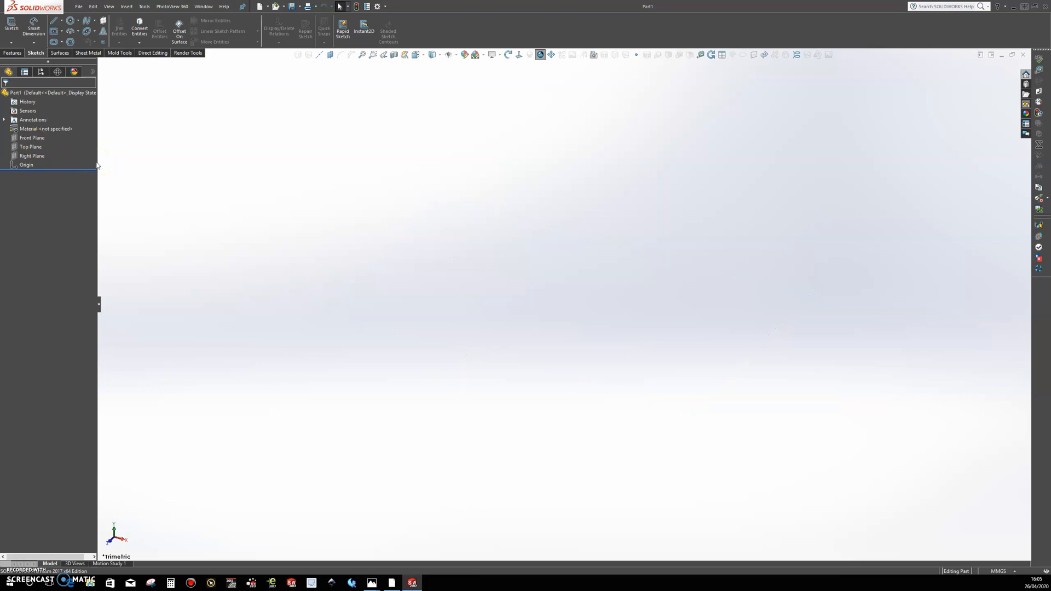
{"action": "left_click", "coordinate": [32, 138]}
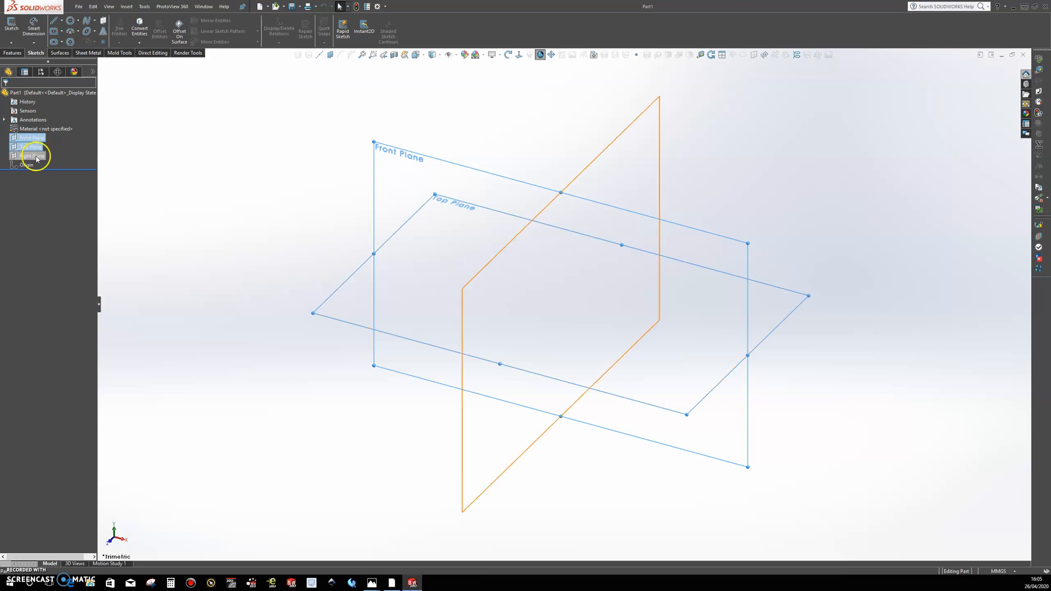
{"action": "left_click", "coordinate": [30, 155]}
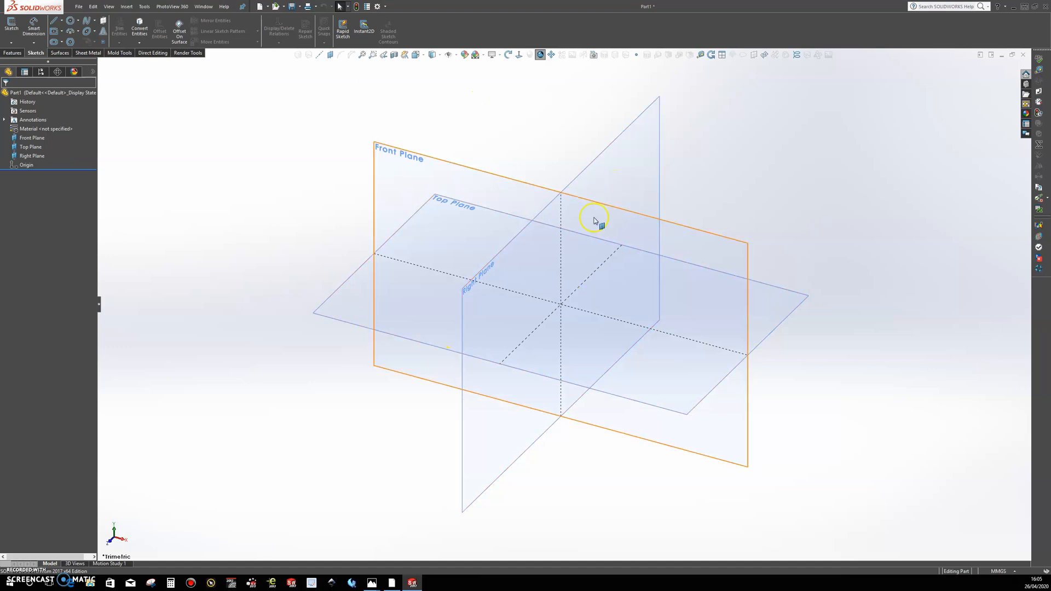
{"action": "mouse_move", "coordinate": [831, 169]}
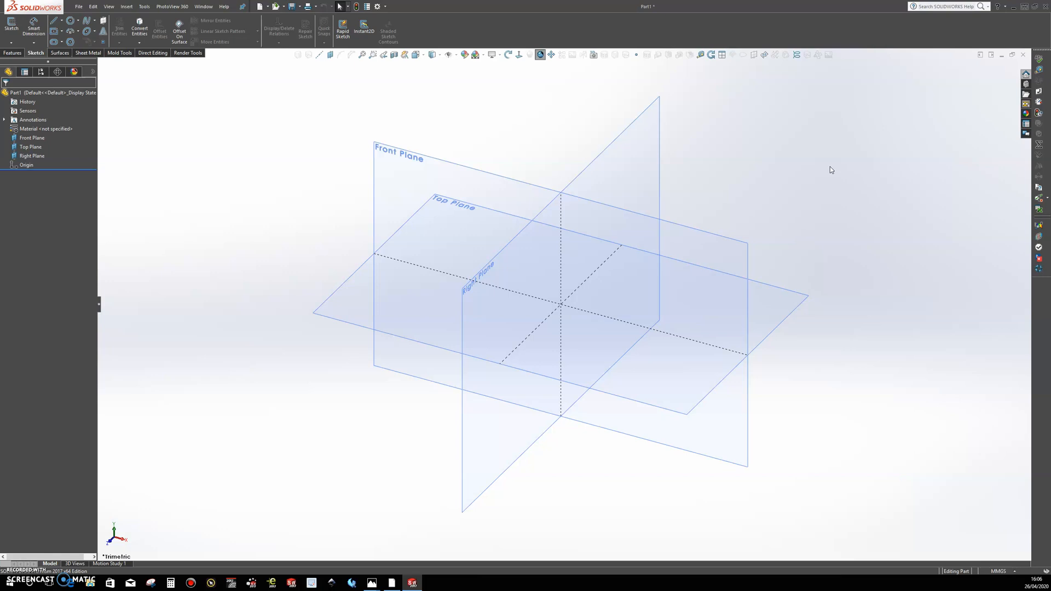
{"action": "mouse_move", "coordinate": [764, 289]}
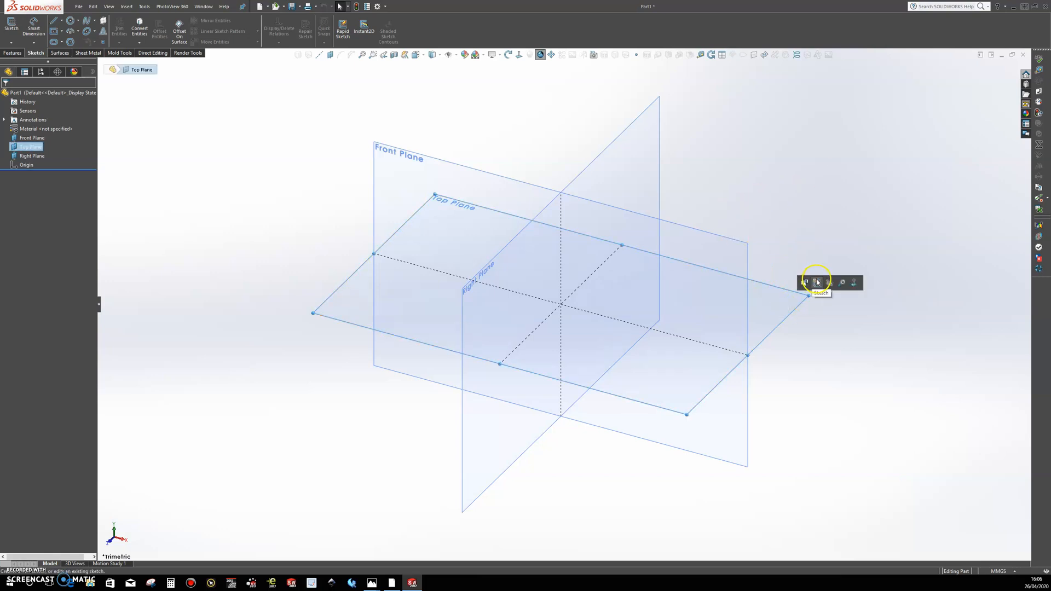
Step: Sketch on the Top Plane and insert the top-view drone image as a Sketch Picture
{"action": "left_click", "coordinate": [808, 282]}
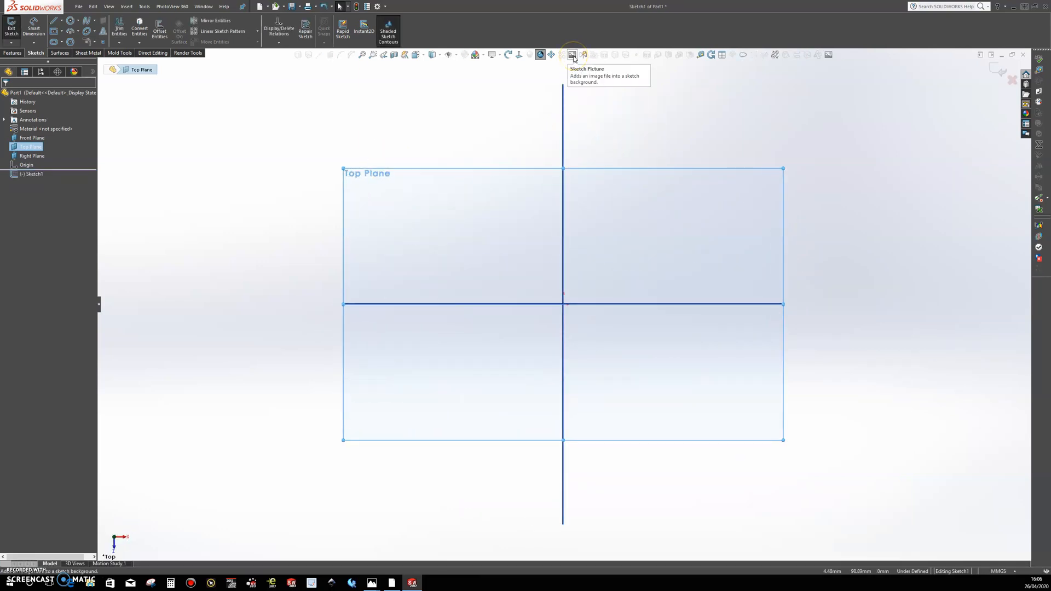
{"action": "left_click", "coordinate": [573, 55]}
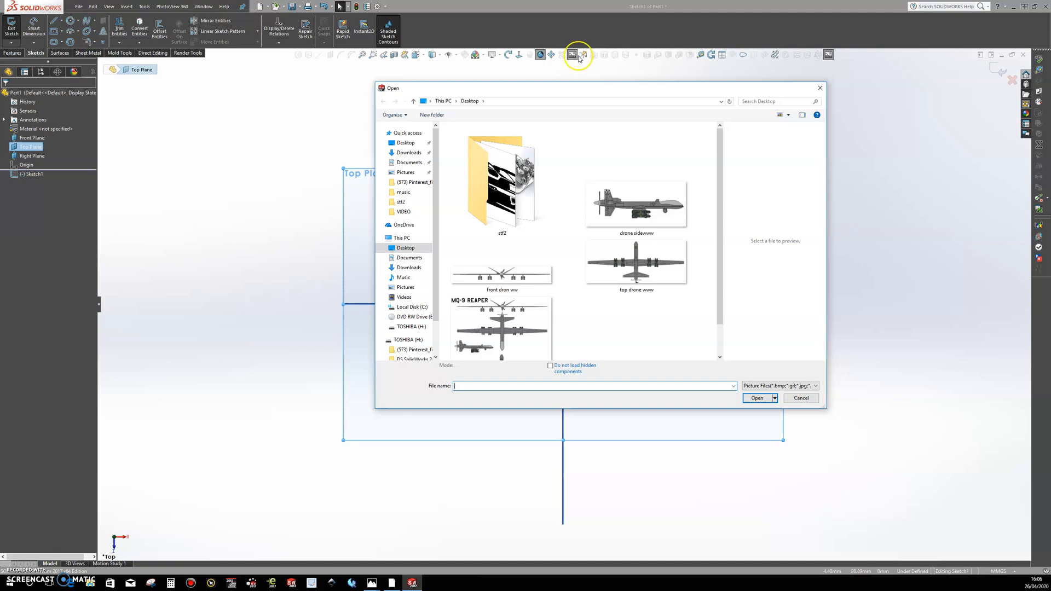
{"action": "mouse_move", "coordinate": [576, 55]}
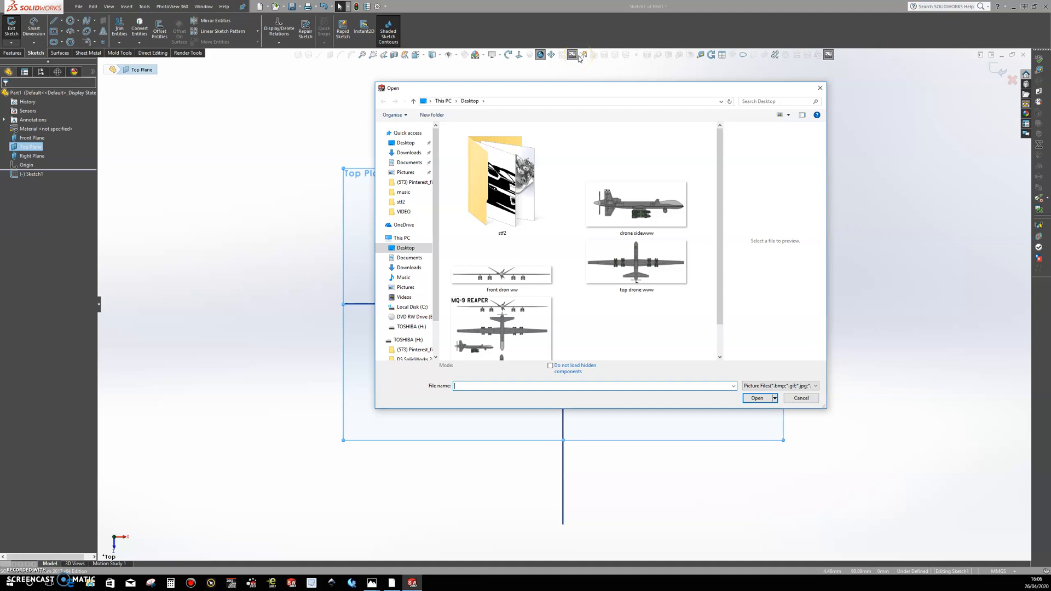
{"action": "mouse_move", "coordinate": [703, 164]}
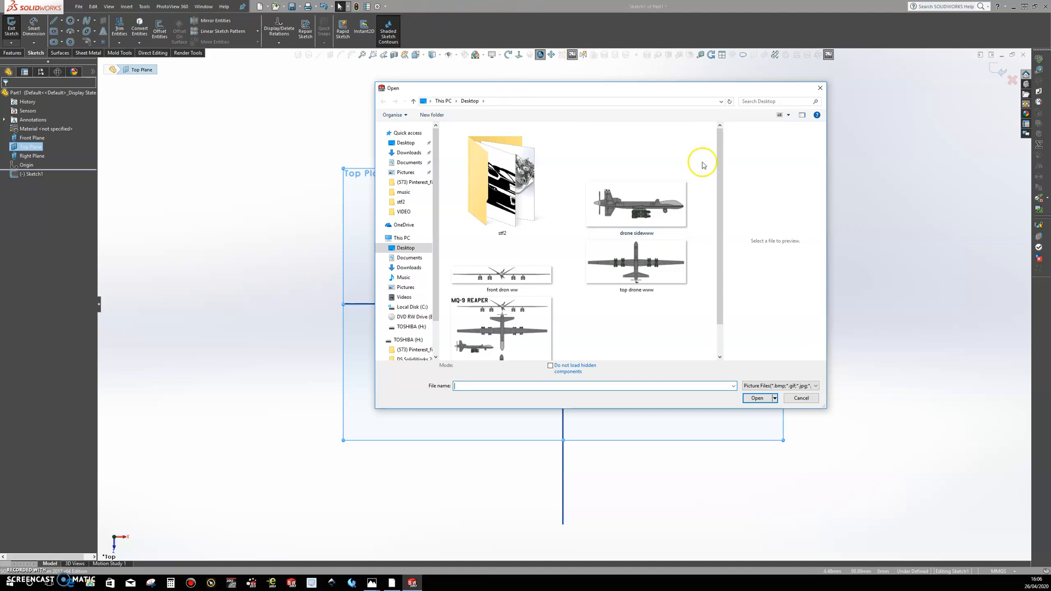
{"action": "left_click", "coordinate": [635, 201]}
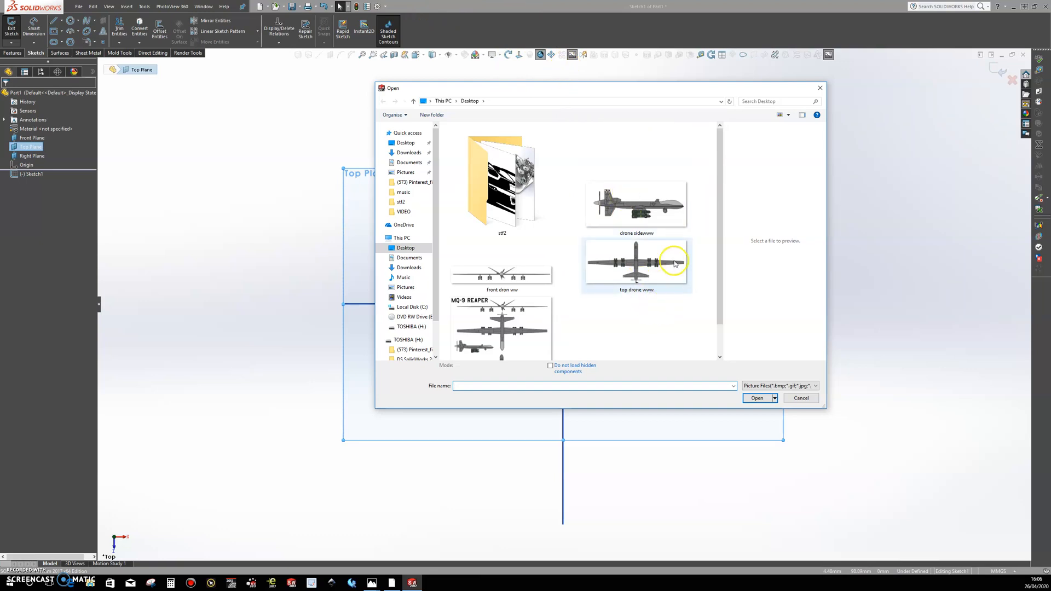
{"action": "left_click", "coordinate": [800, 397]}
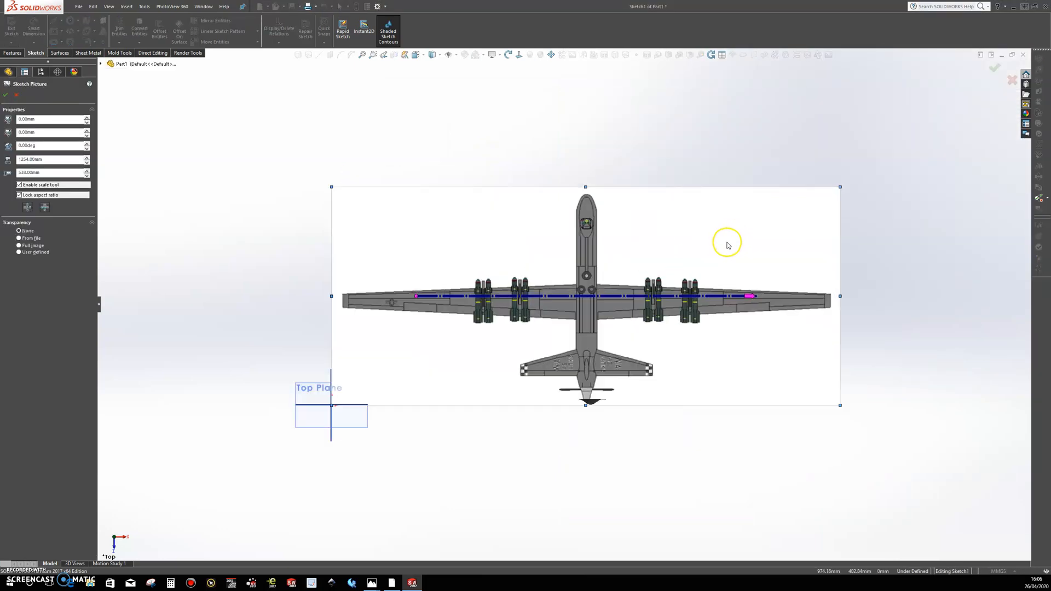
{"action": "mouse_move", "coordinate": [785, 205]}
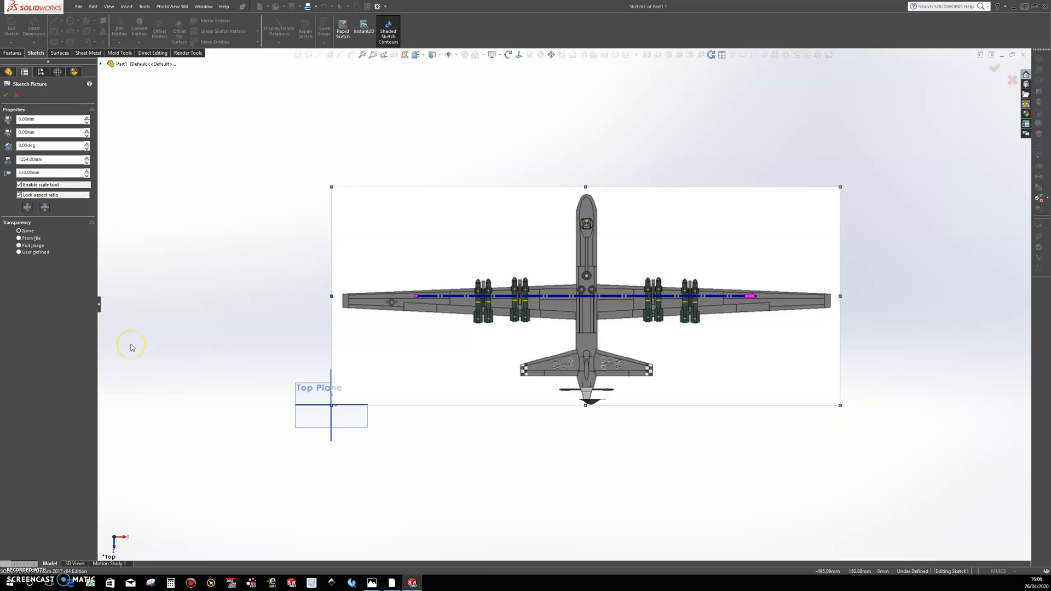
{"action": "mouse_move", "coordinate": [460, 254]}
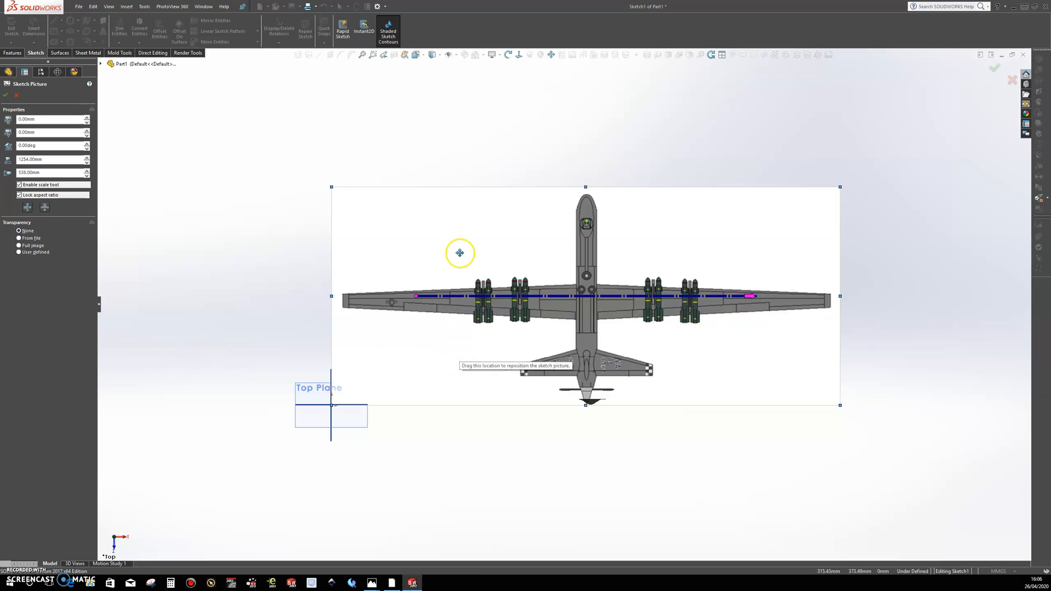
{"action": "mouse_move", "coordinate": [675, 94]}
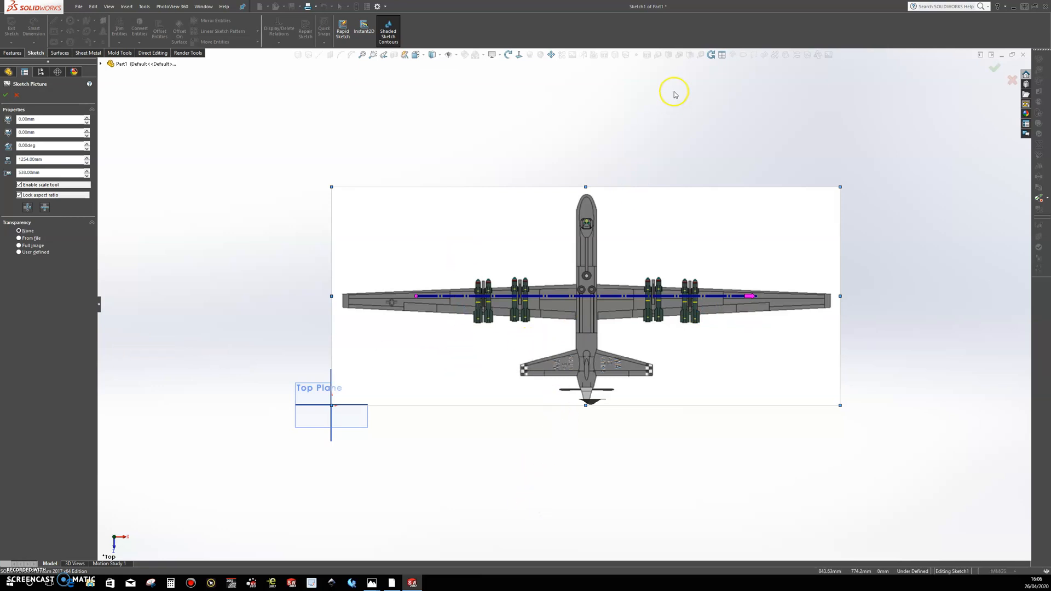
{"action": "mouse_move", "coordinate": [191, 356]}
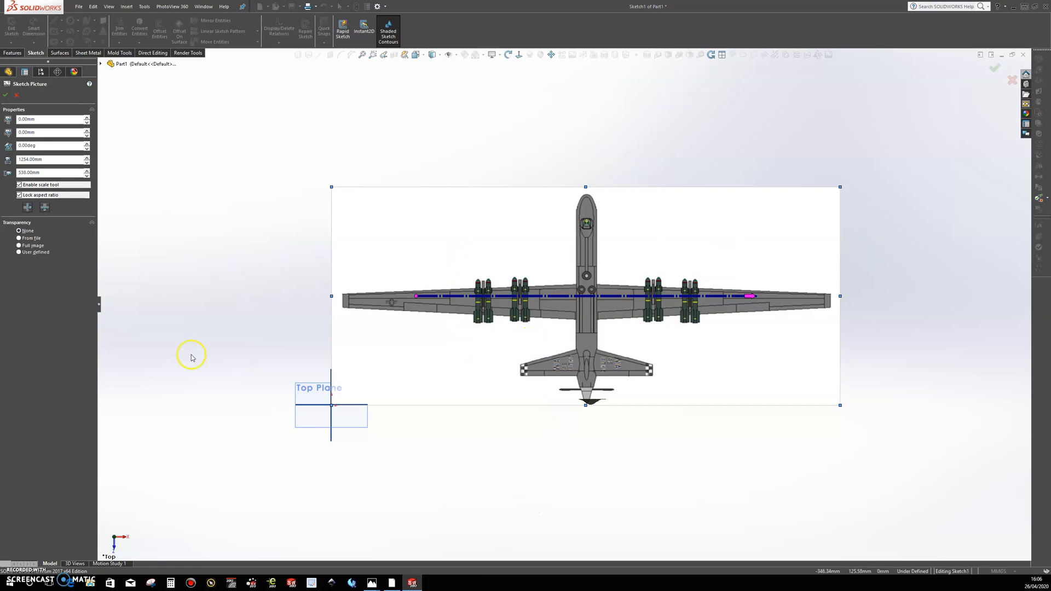
Step: Rotate the drone picture by its handle, then set its angle to 85.00deg toward 90 degrees
{"action": "left_click", "coordinate": [87, 146]}
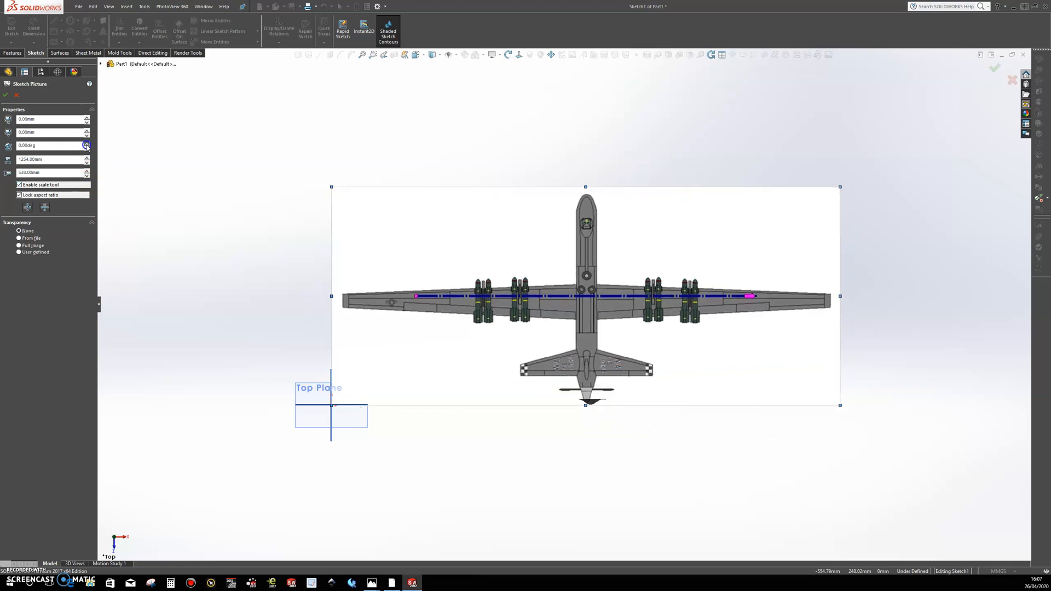
{"action": "left_click_drag", "start_coordinate": [750, 295], "coordinate": [627, 86]}
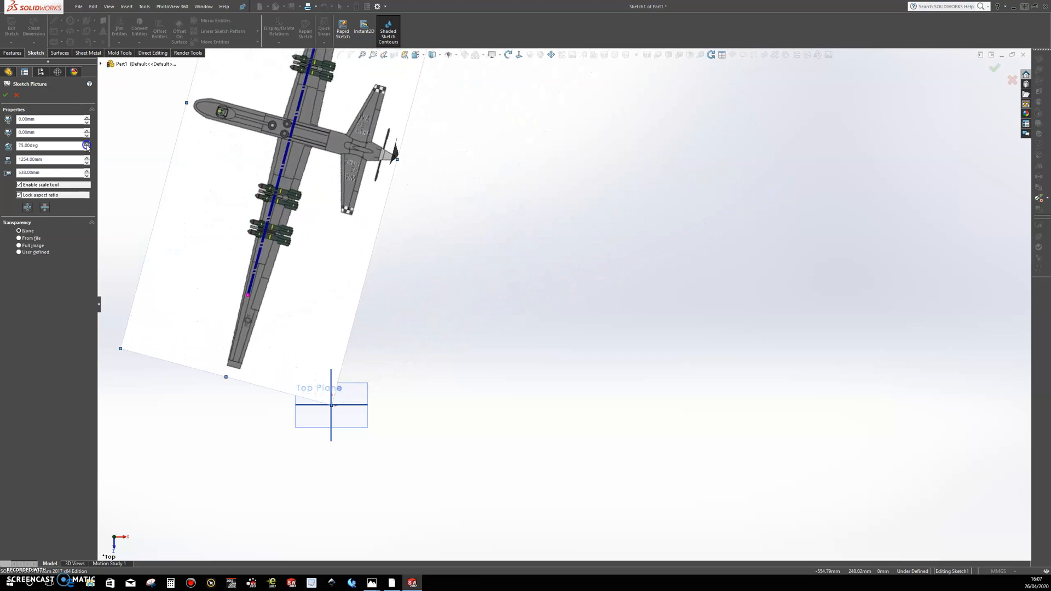
{"action": "left_click", "coordinate": [86, 144]}
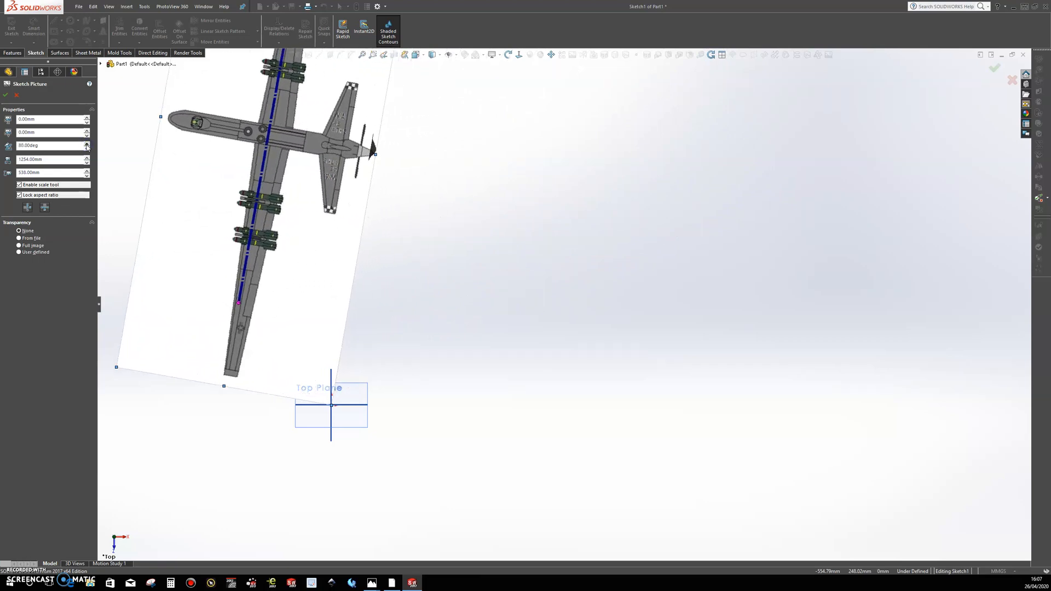
{"action": "type", "text": "85.00deg"}
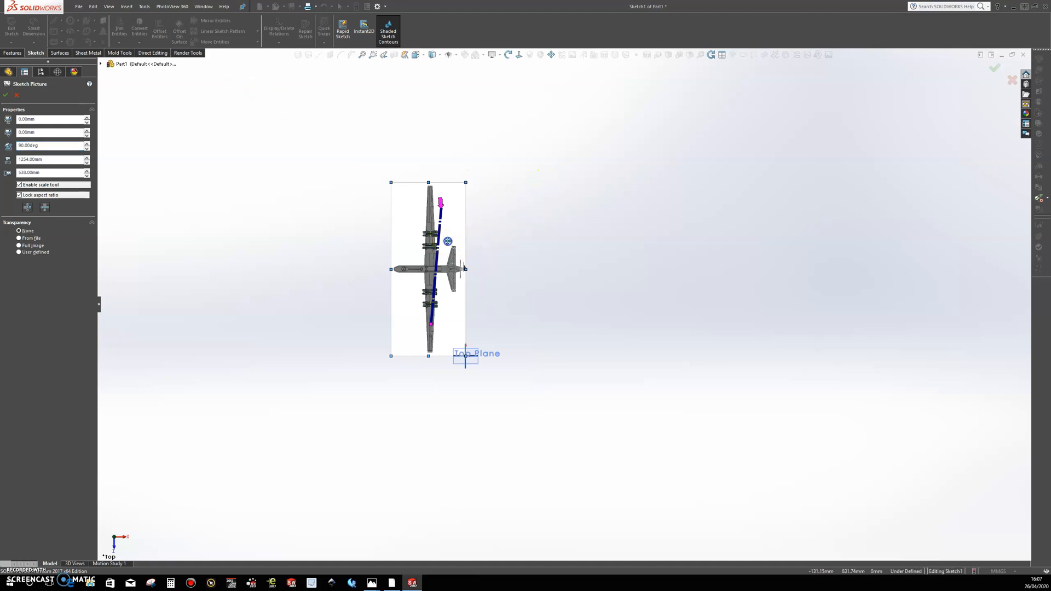
Step: Move the drone picture up and right beside the origin and enlarge it
{"action": "left_click_drag", "start_coordinate": [428, 270], "coordinate": [534, 256]}
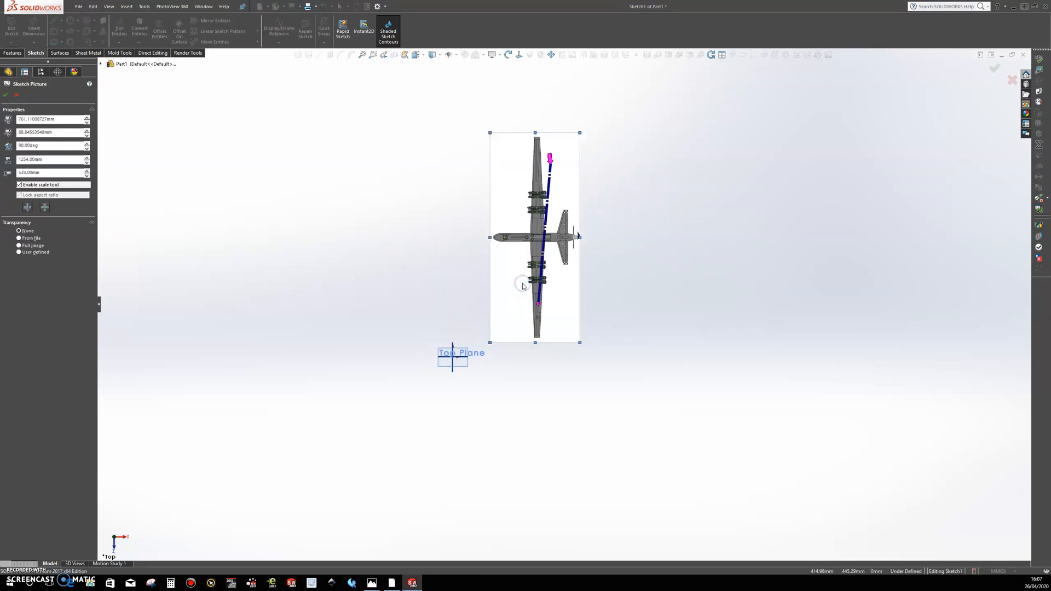
{"action": "left_click_drag", "start_coordinate": [523, 286], "coordinate": [529, 276]}
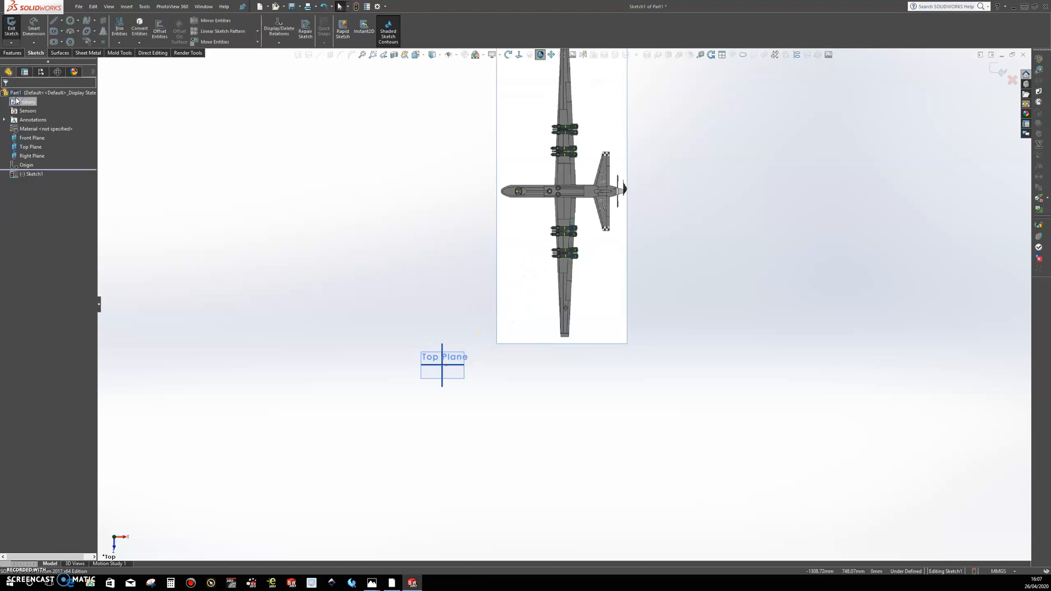
Step: Accept the picture and draw a horizontal midpoint line centred on the origin across the fuselage
{"action": "left_click", "coordinate": [31, 137]}
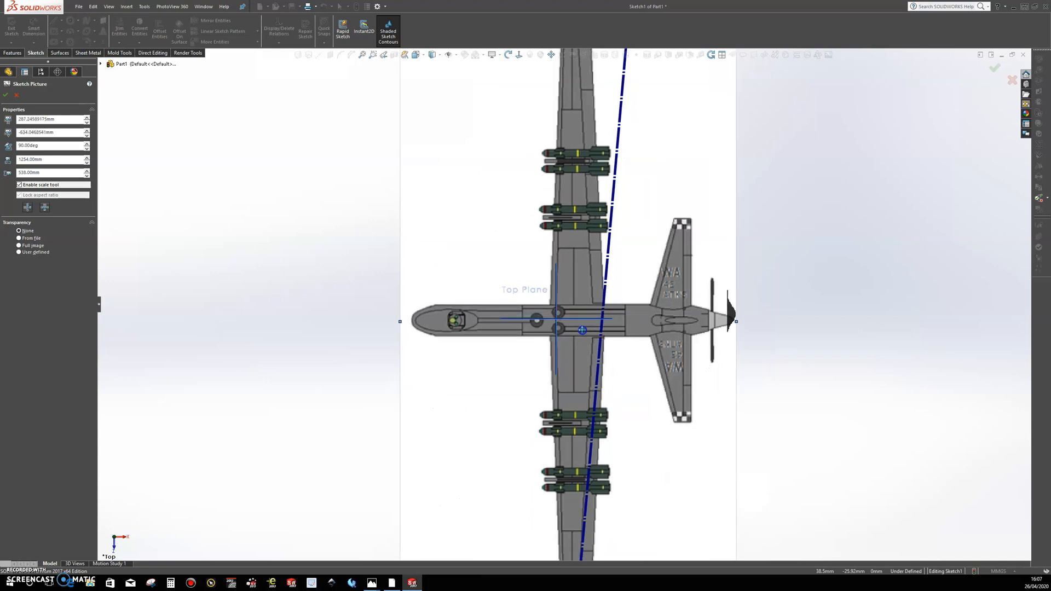
{"action": "left_click_drag", "start_coordinate": [581, 330], "coordinate": [570, 328]}
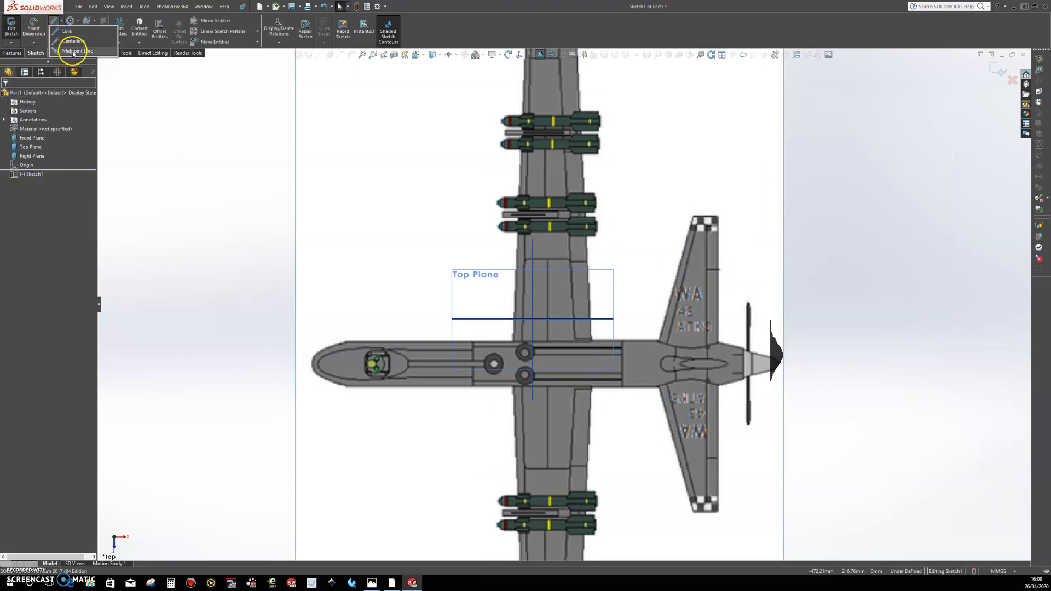
{"action": "left_click", "coordinate": [77, 51]}
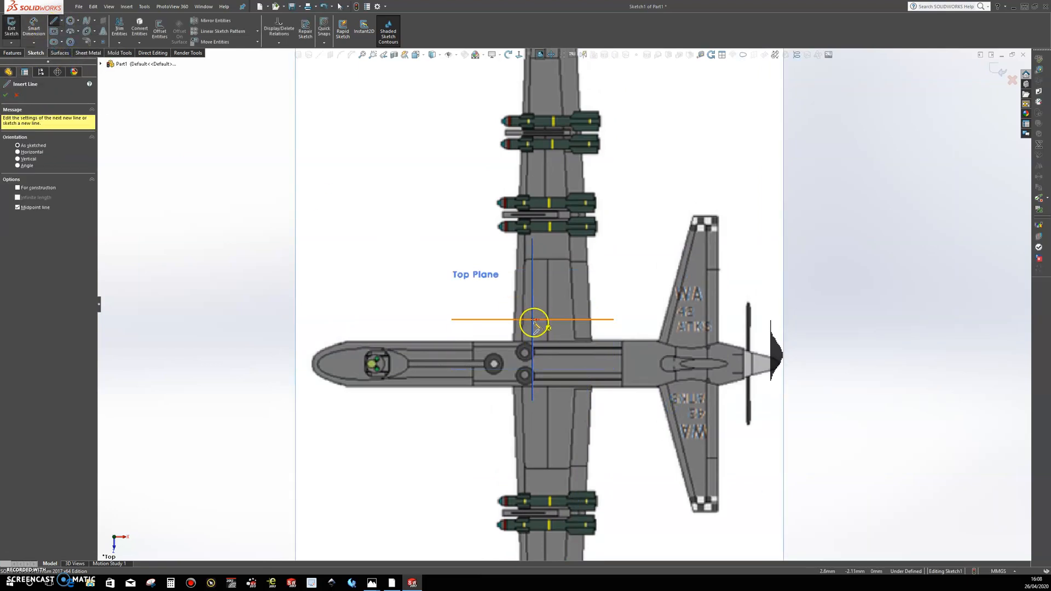
{"action": "left_click_drag", "start_coordinate": [535, 320], "coordinate": [697, 327]}
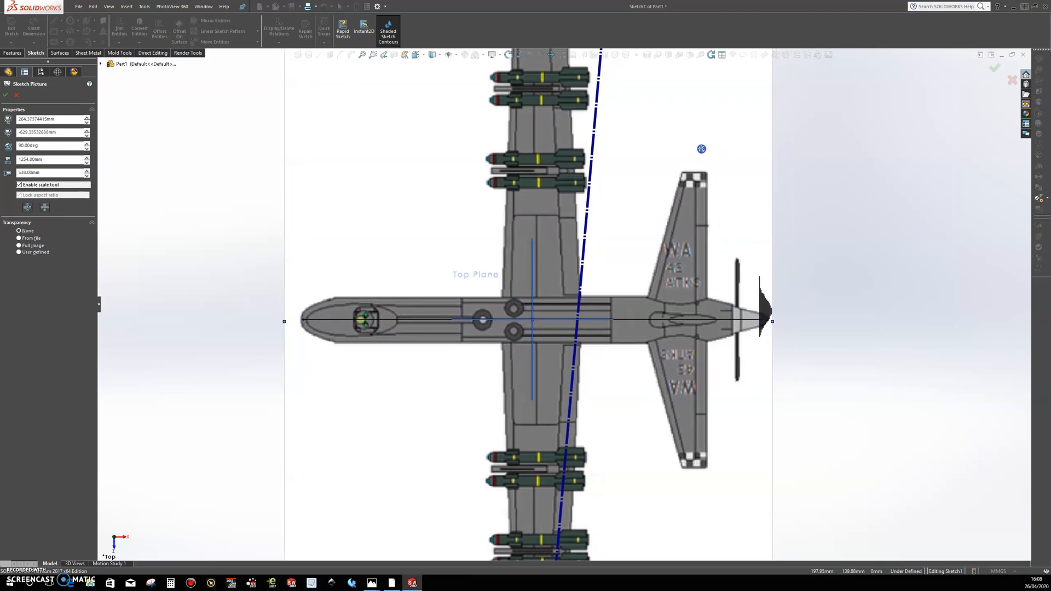
Step: Slide the drone picture so its fuselage runs along the horizontal centre line
{"action": "scroll", "scroll_direction": "up", "scroll_amount": 3}
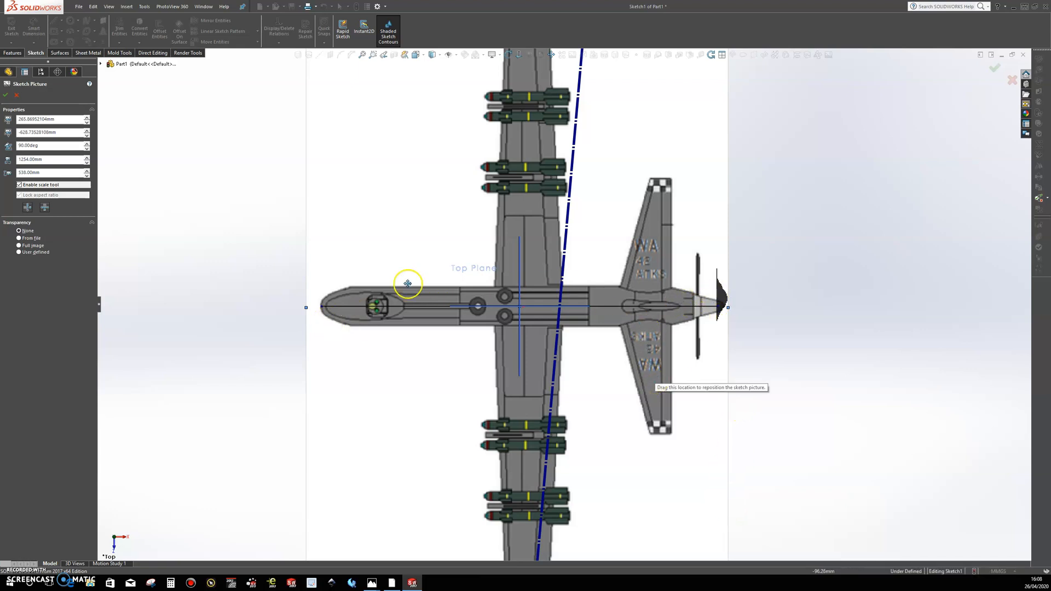
{"action": "left_click_drag", "start_coordinate": [408, 284], "coordinate": [654, 295]}
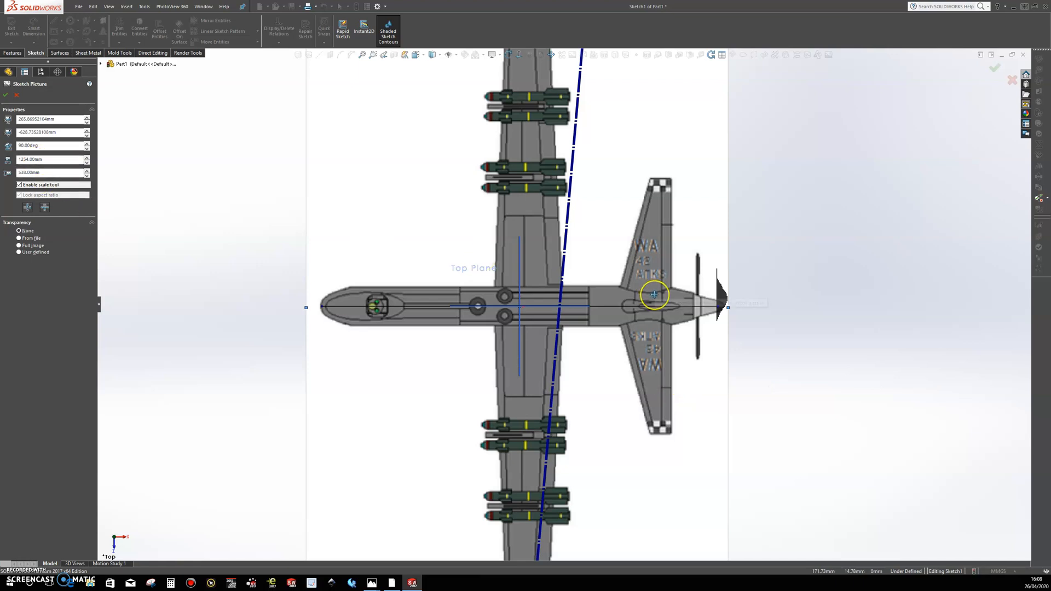
{"action": "mouse_move", "coordinate": [654, 295]}
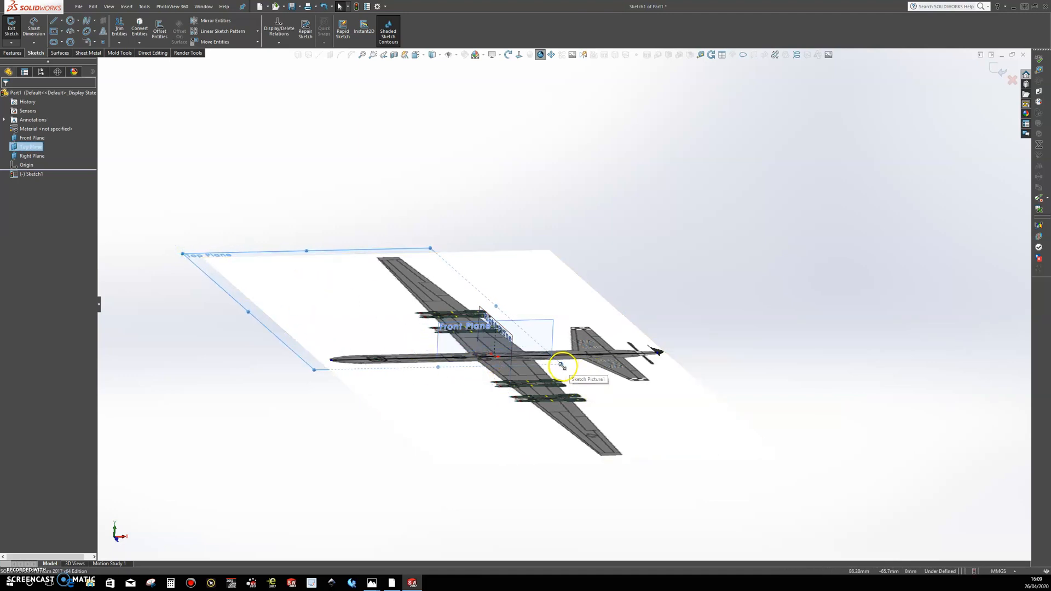
Step: Stretch the Top Plane and then the Front Plane outward to span the whole drone picture
{"action": "left_click_drag", "start_coordinate": [563, 365], "coordinate": [797, 461]}
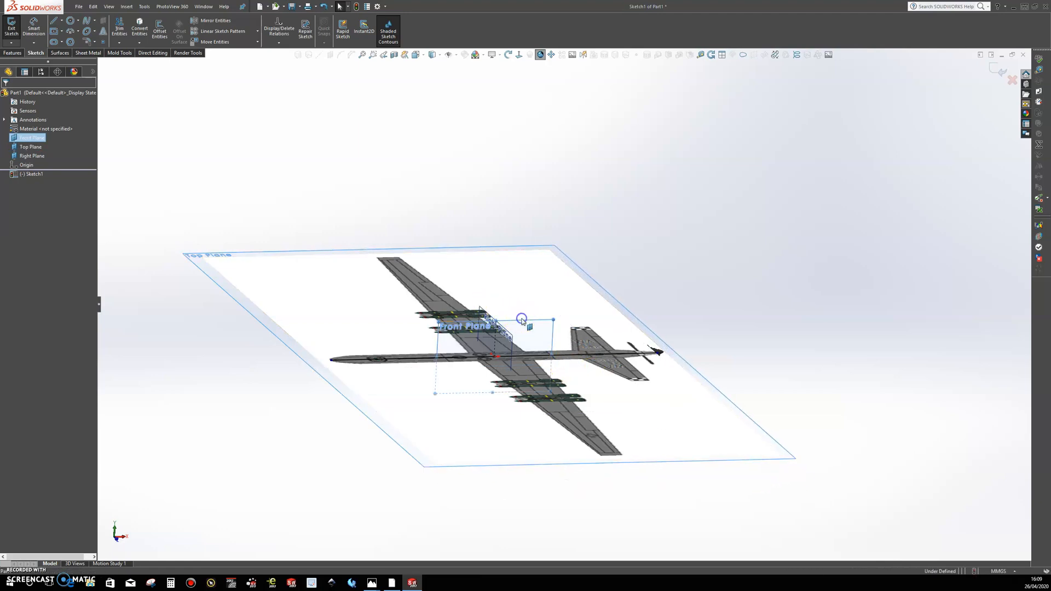
{"action": "left_click_drag", "start_coordinate": [523, 320], "coordinate": [694, 280]}
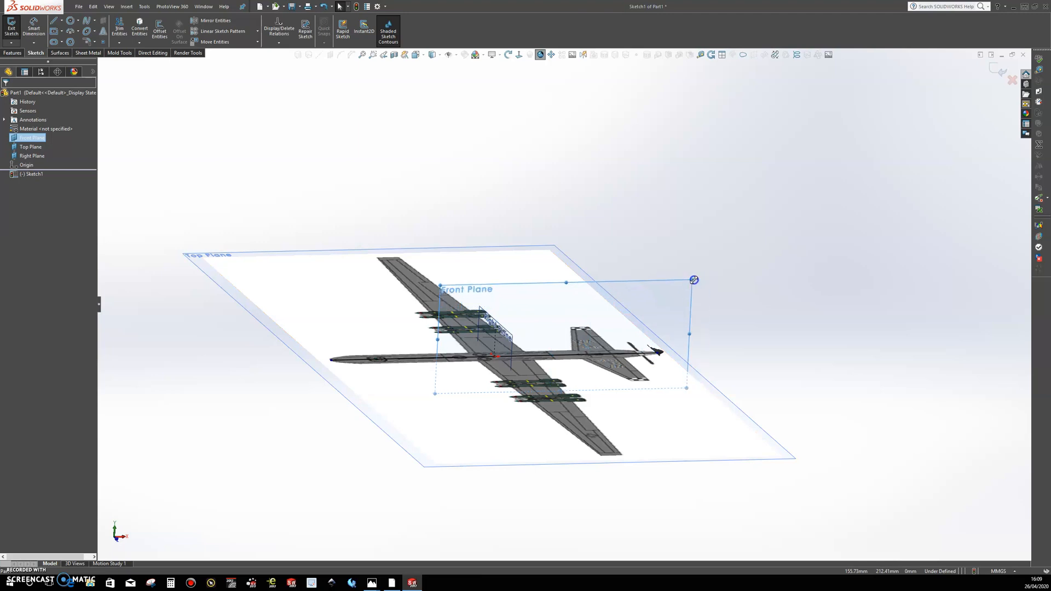
{"action": "left_click_drag", "start_coordinate": [695, 279], "coordinate": [263, 241]}
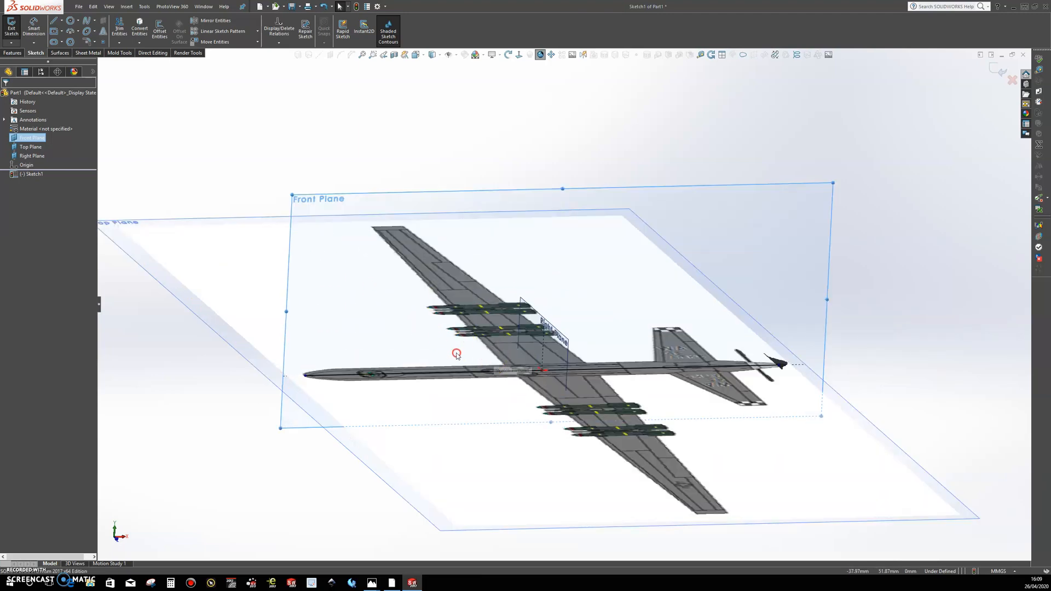
{"action": "left_click_drag", "start_coordinate": [457, 355], "coordinate": [508, 327]}
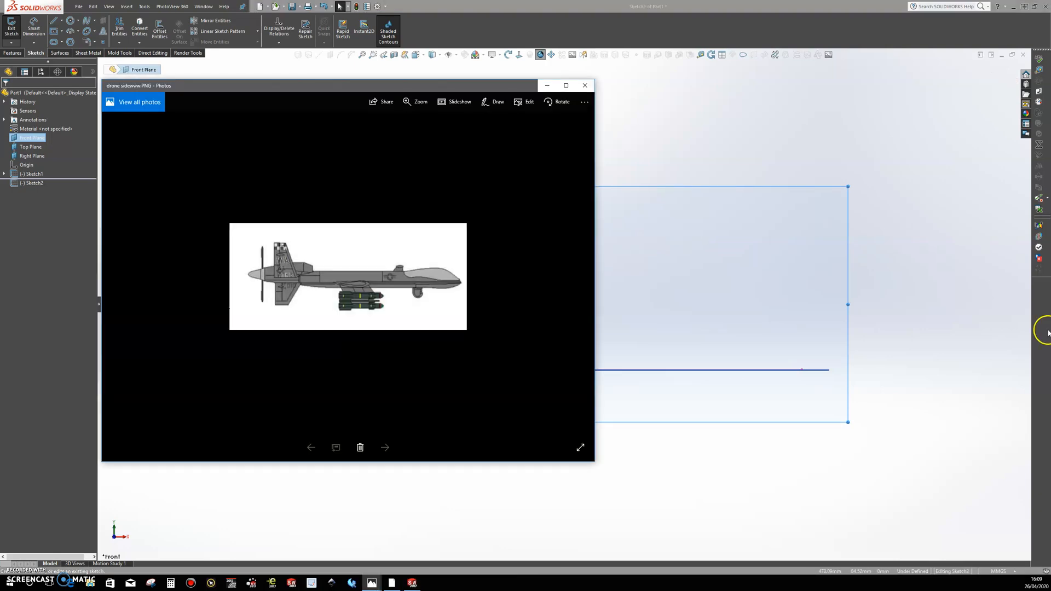
Step: Insert the drone side-view image file as a Sketch Picture in the Front Plane sketch
{"action": "left_click", "coordinate": [585, 85]}
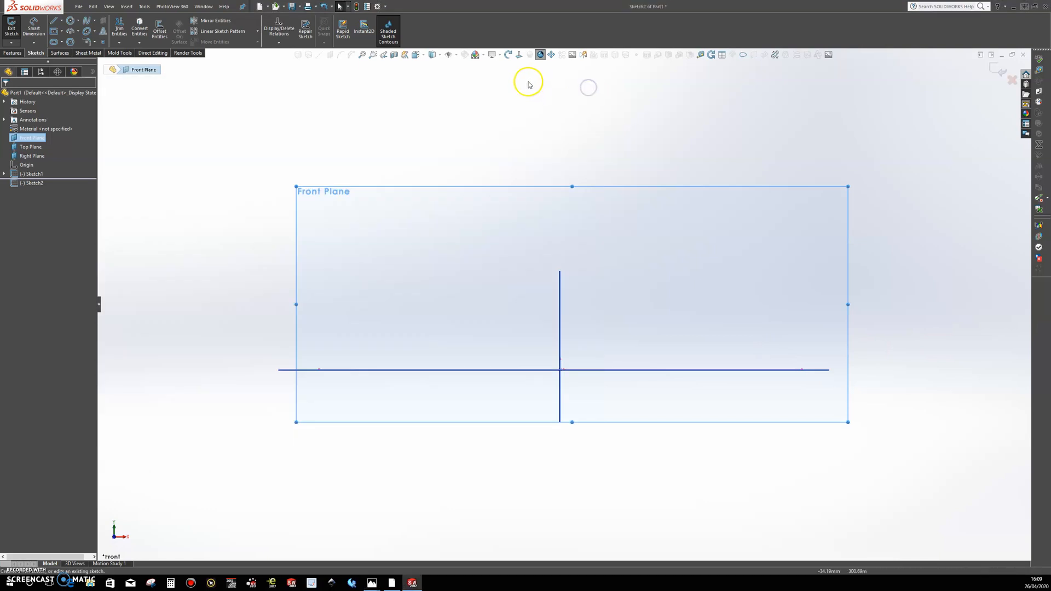
{"action": "left_click", "coordinate": [572, 55]}
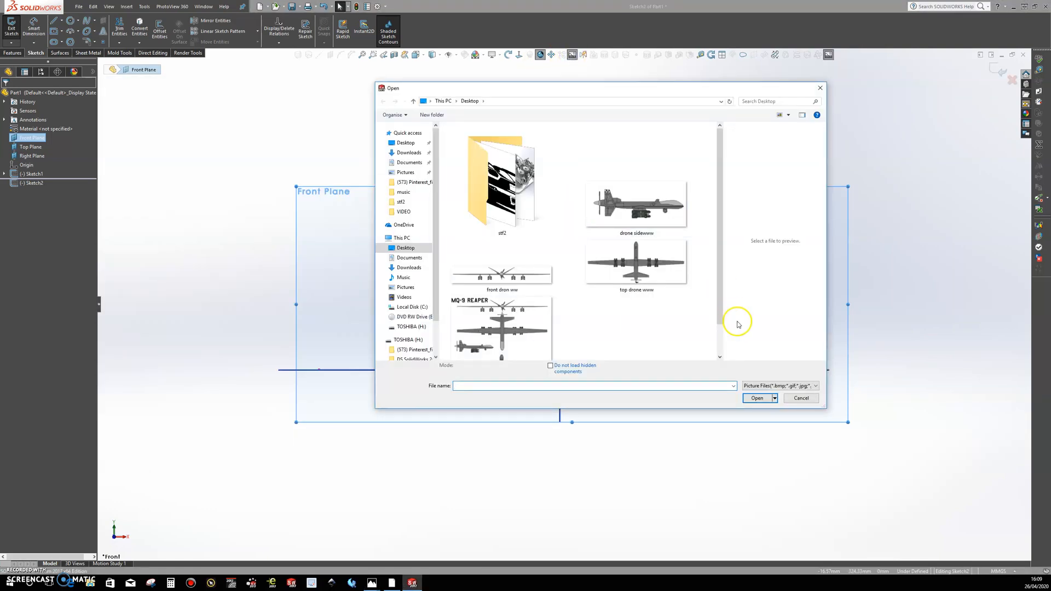
{"action": "left_click", "coordinate": [636, 204]}
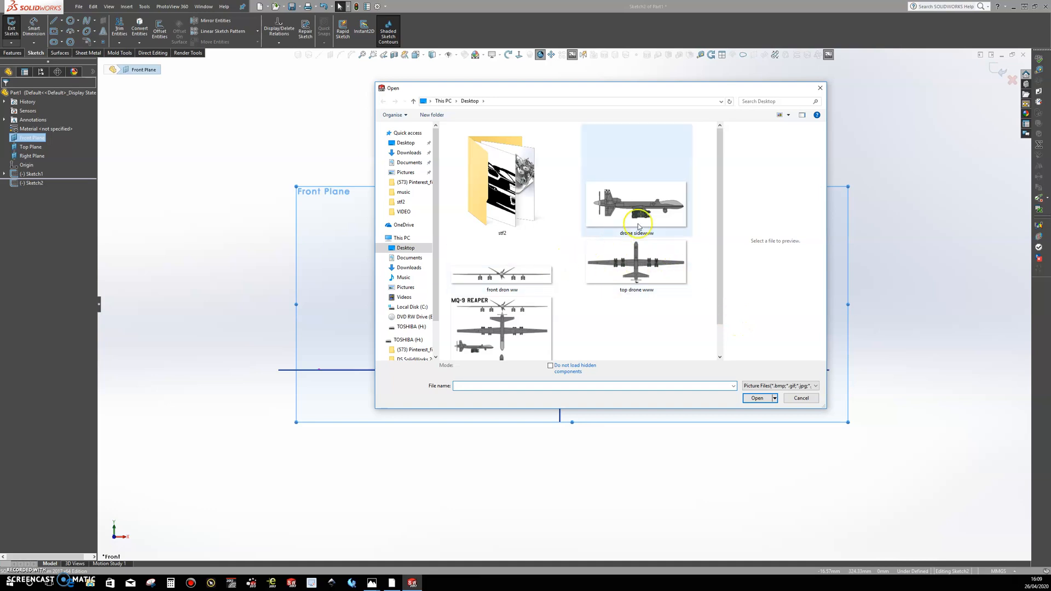
{"action": "double_click", "coordinate": [636, 204]}
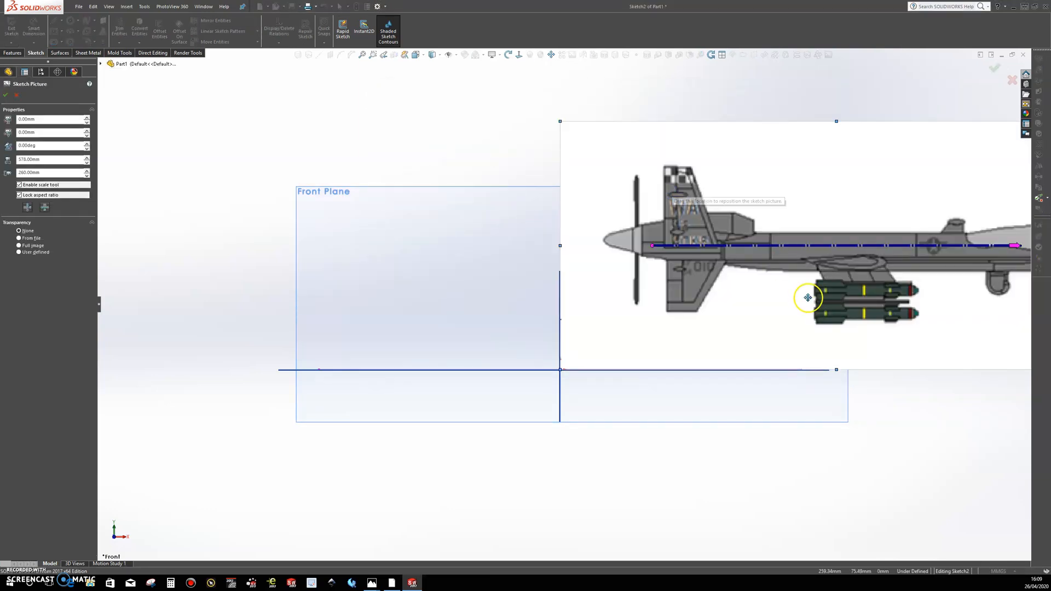
Step: Flip the side-view picture horizontally and vertically so the nose points left with missiles below
{"action": "left_click_drag", "start_coordinate": [808, 298], "coordinate": [674, 294]}
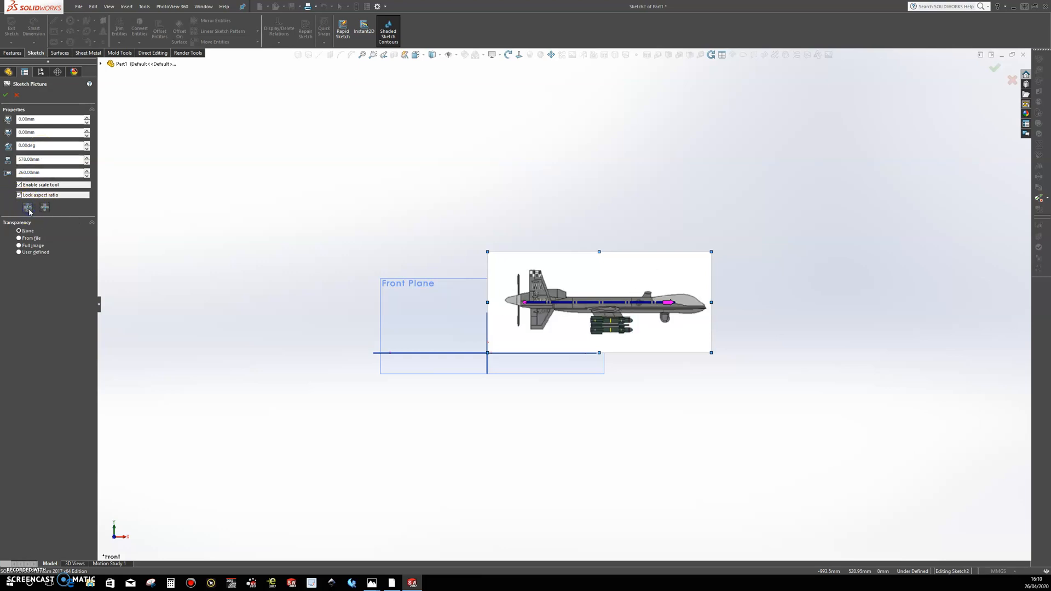
{"action": "left_click", "coordinate": [44, 207]}
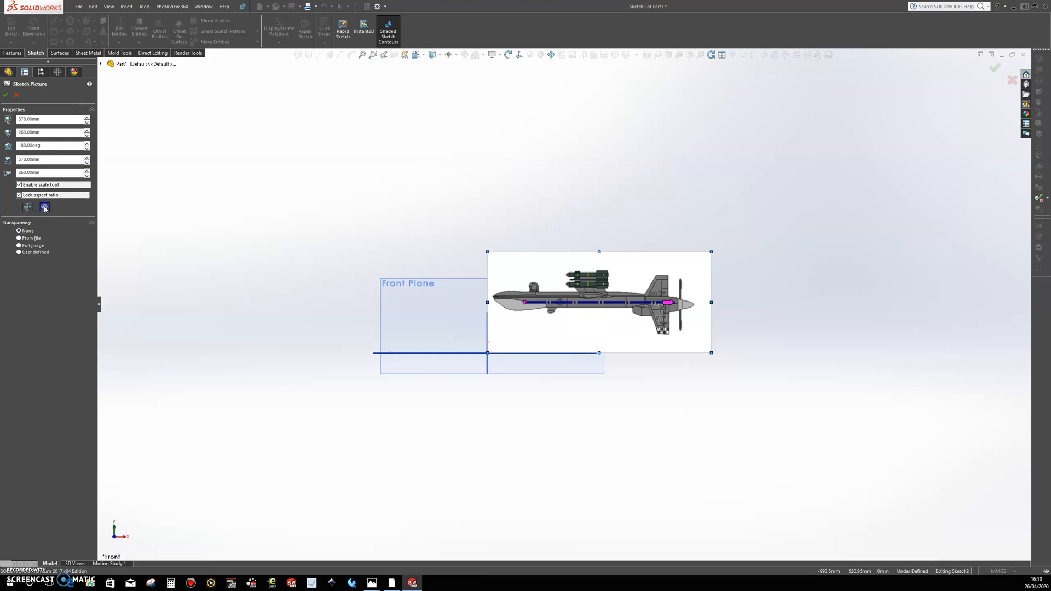
{"action": "left_click", "coordinate": [27, 206]}
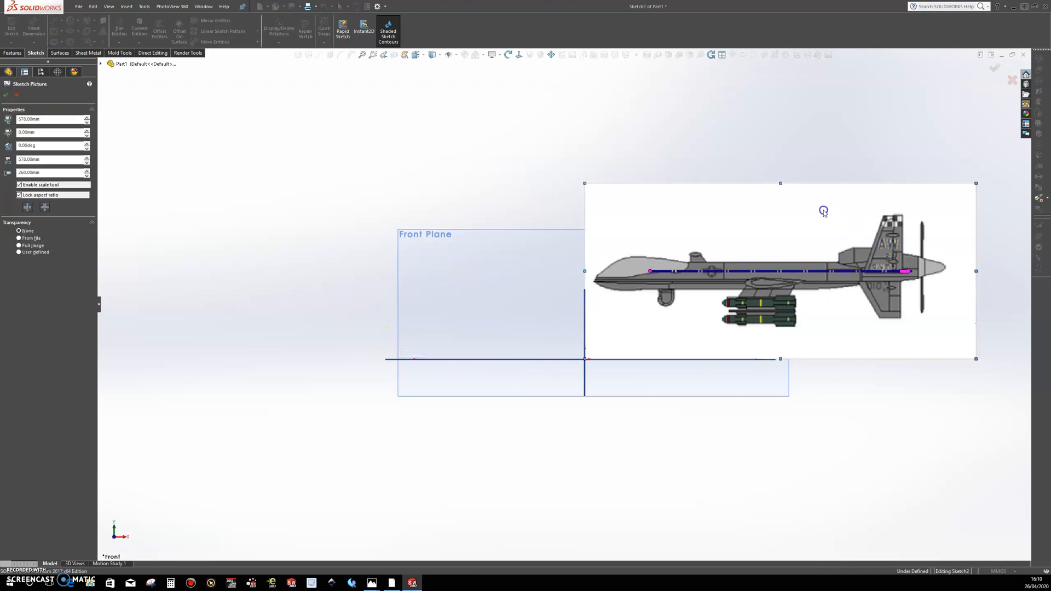
{"action": "left_click_drag", "start_coordinate": [823, 210], "coordinate": [642, 296]}
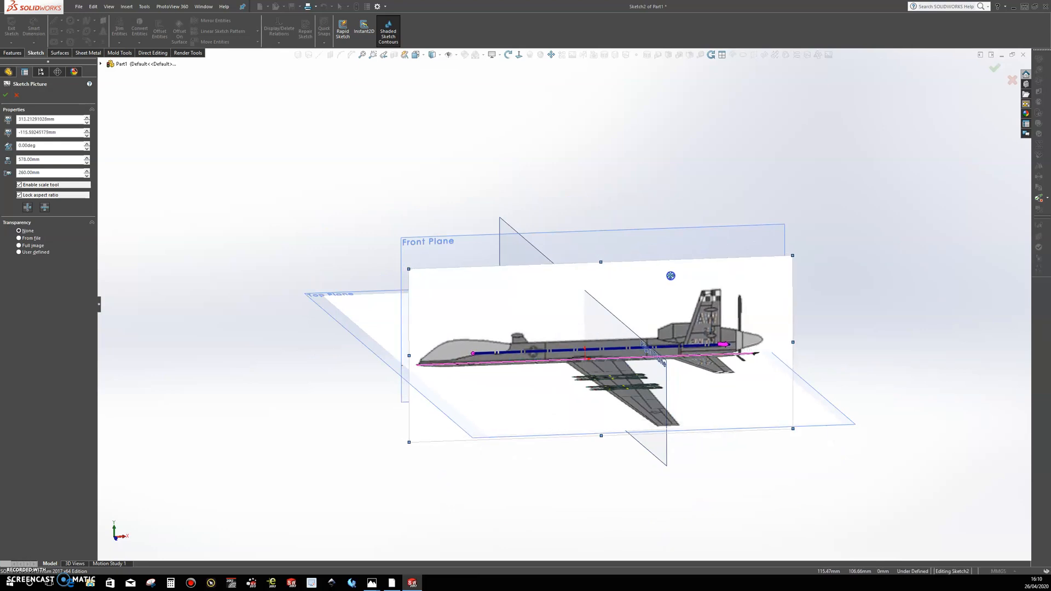
Step: Drag the side-view picture until its fuselage lines up with the top-view drone's fuselage
{"action": "left_click_drag", "start_coordinate": [670, 276], "coordinate": [645, 249]}
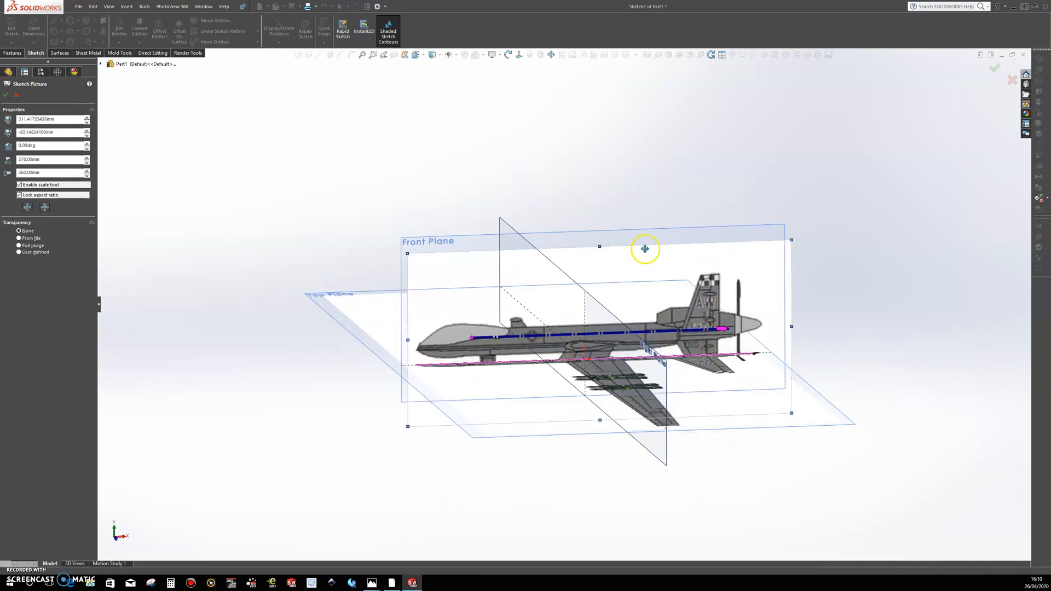
{"action": "left_click_drag", "start_coordinate": [645, 249], "coordinate": [652, 269]}
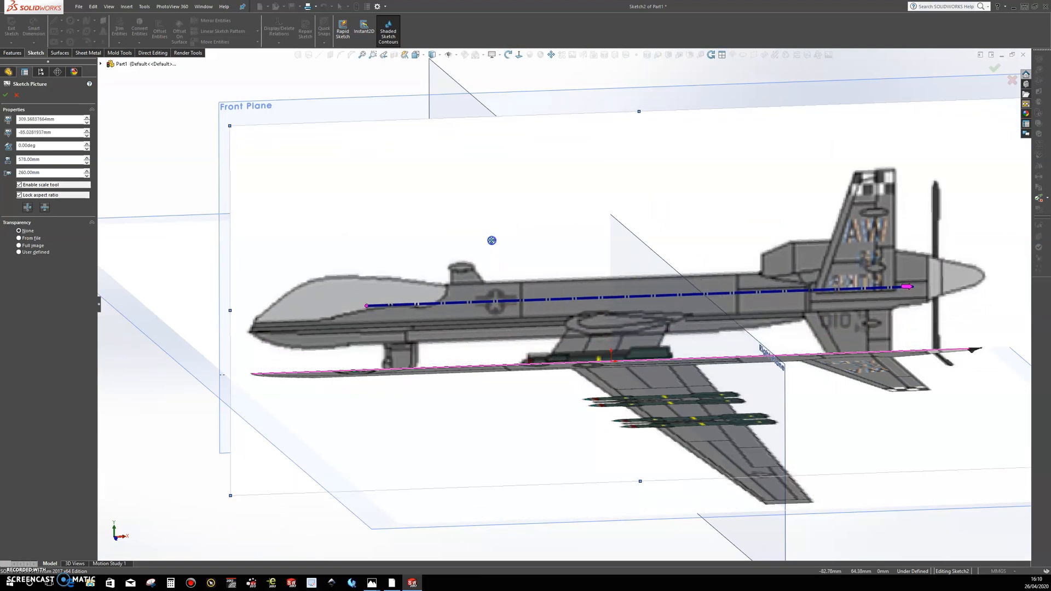
{"action": "left_click_drag", "start_coordinate": [492, 241], "coordinate": [496, 283]}
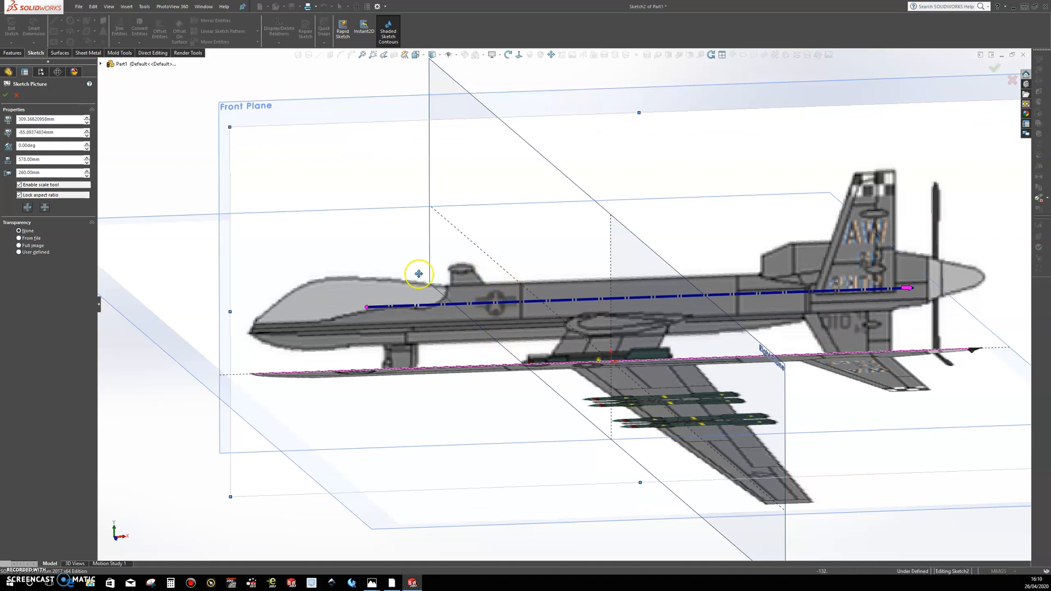
{"action": "left_click_drag", "start_coordinate": [419, 273], "coordinate": [359, 219]}
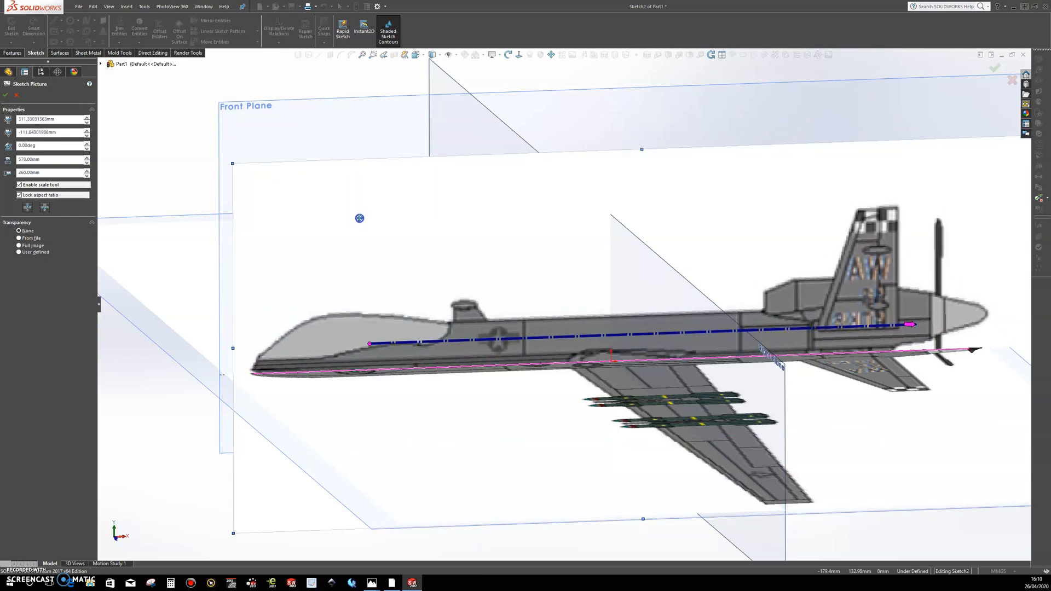
{"action": "left_click_drag", "start_coordinate": [361, 218], "coordinate": [362, 214]}
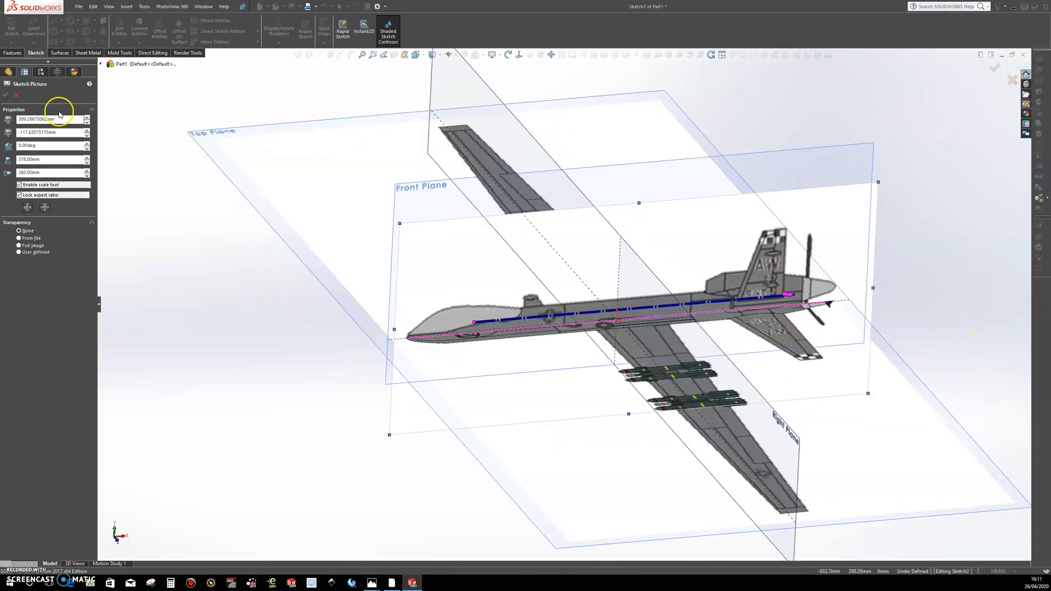
{"action": "mouse_move", "coordinate": [942, 241]}
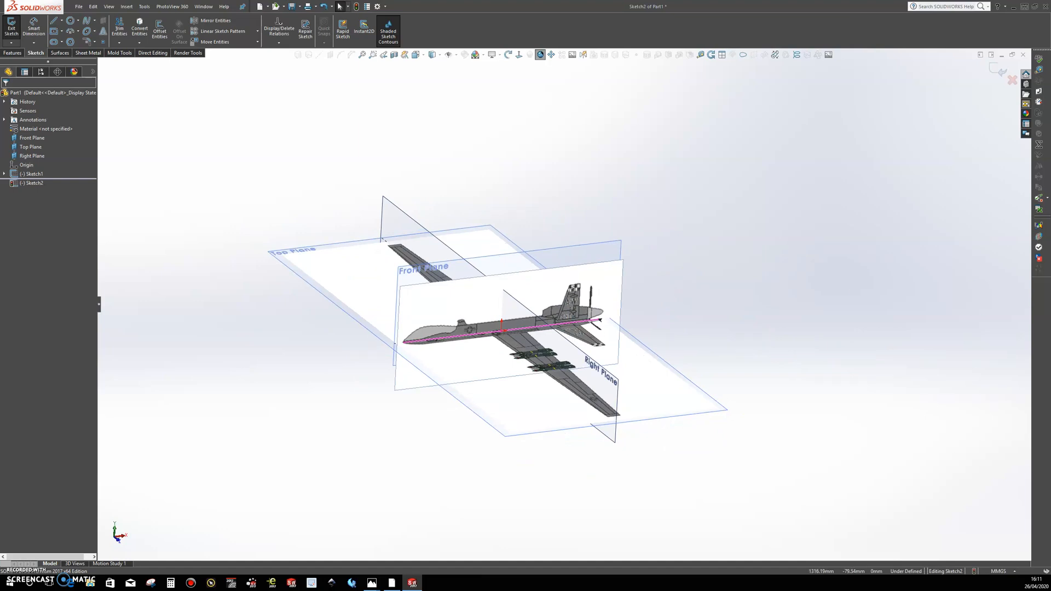
{"action": "mouse_move", "coordinate": [762, 427]}
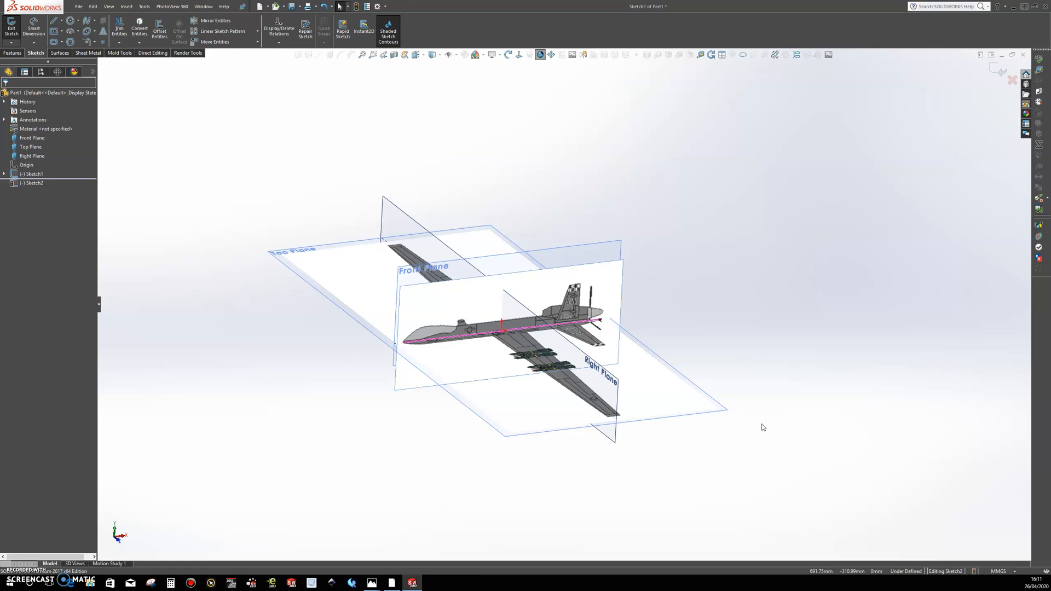
{"action": "mouse_move", "coordinate": [728, 334]}
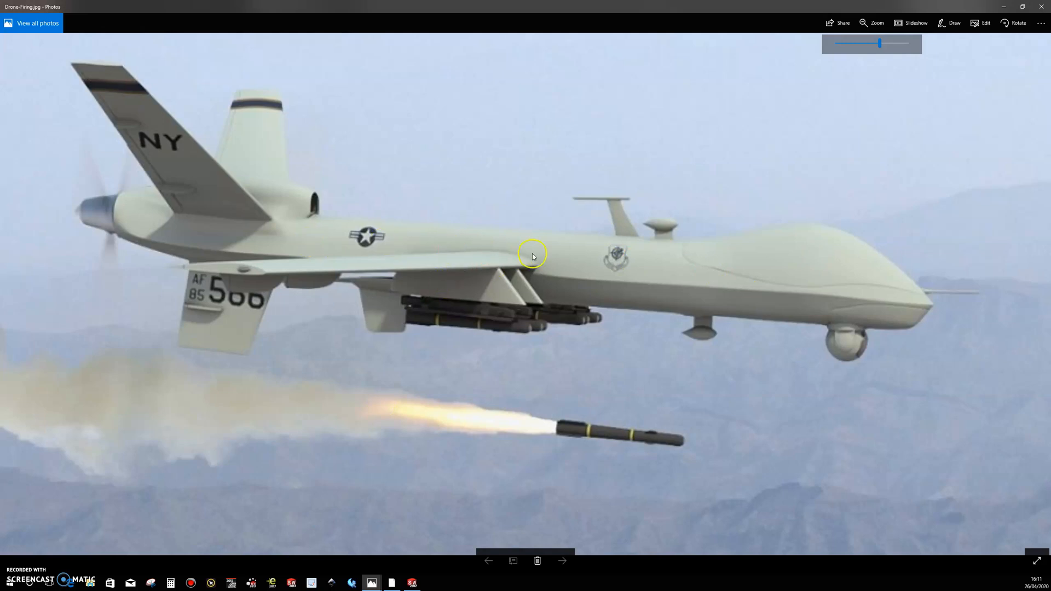
{"action": "mouse_move", "coordinate": [490, 273]}
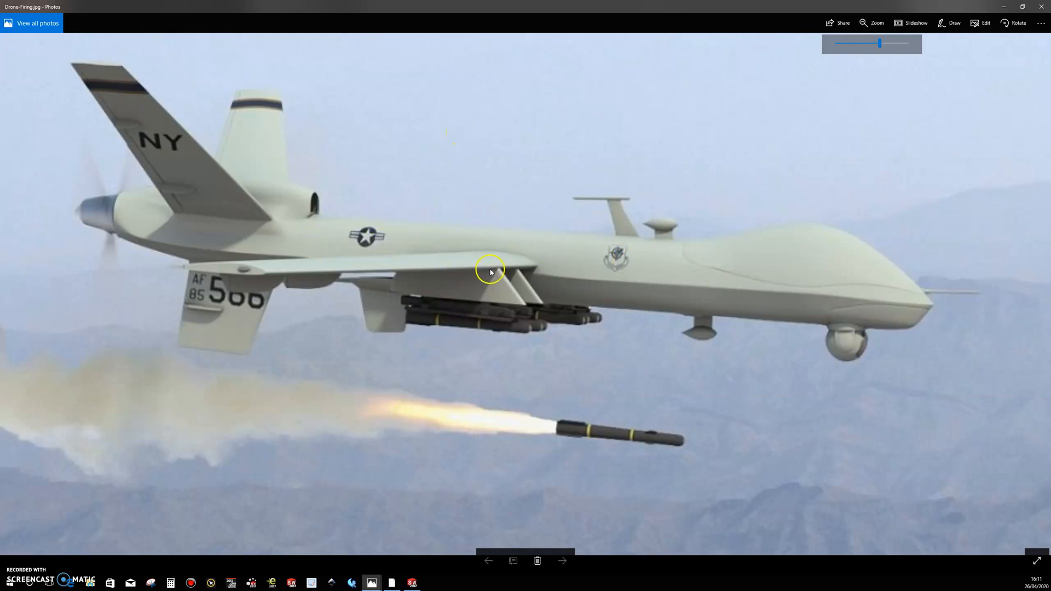